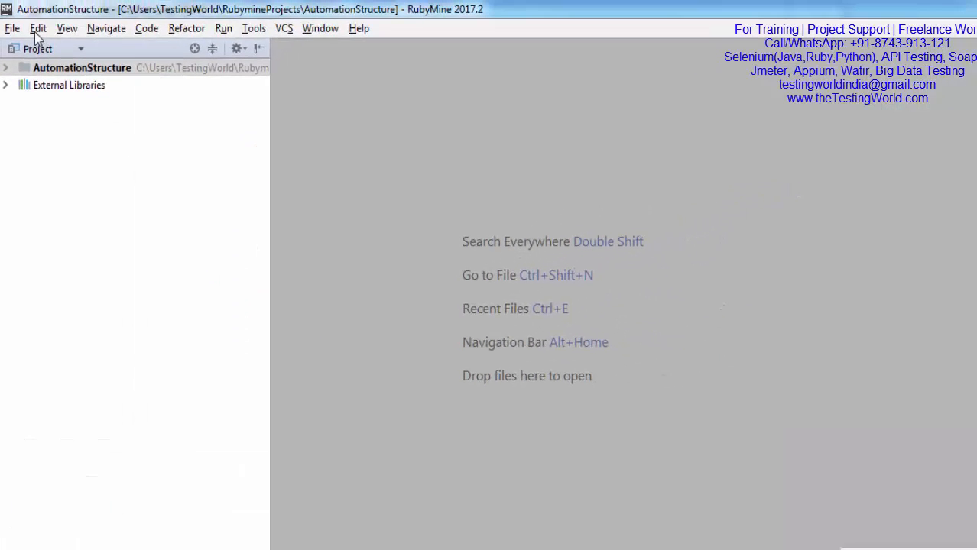
Step: Create a new empty project named WatirAutomation and open it in the current window
click(13, 28)
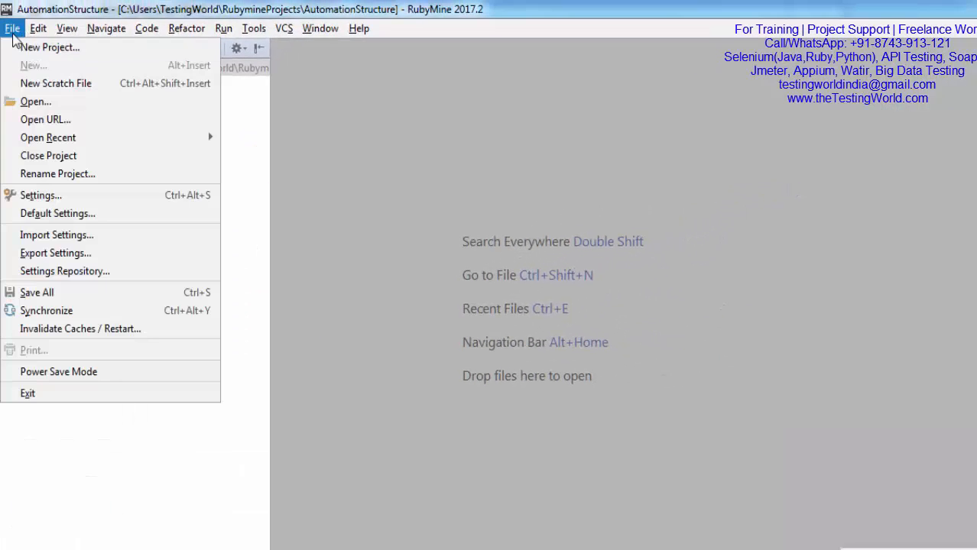
click(51, 46)
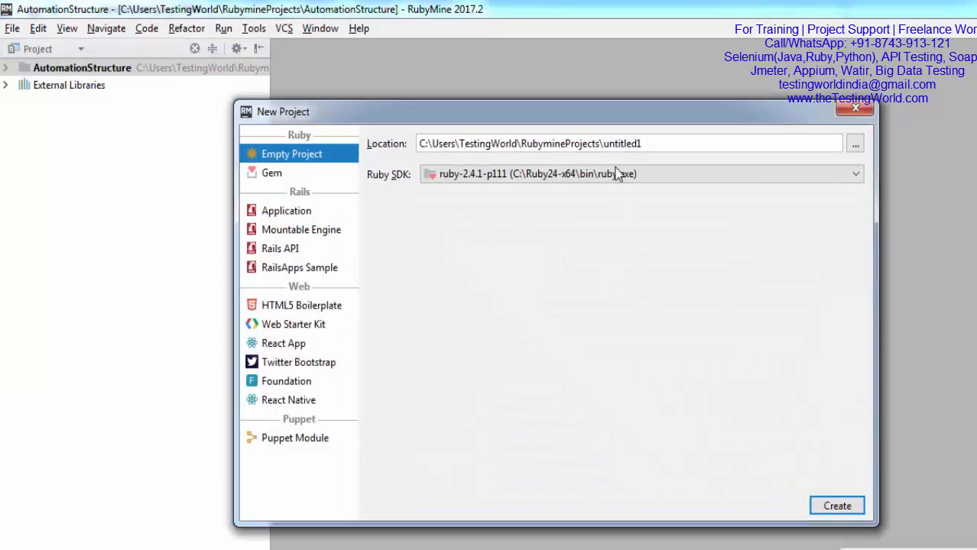
text(Wa)
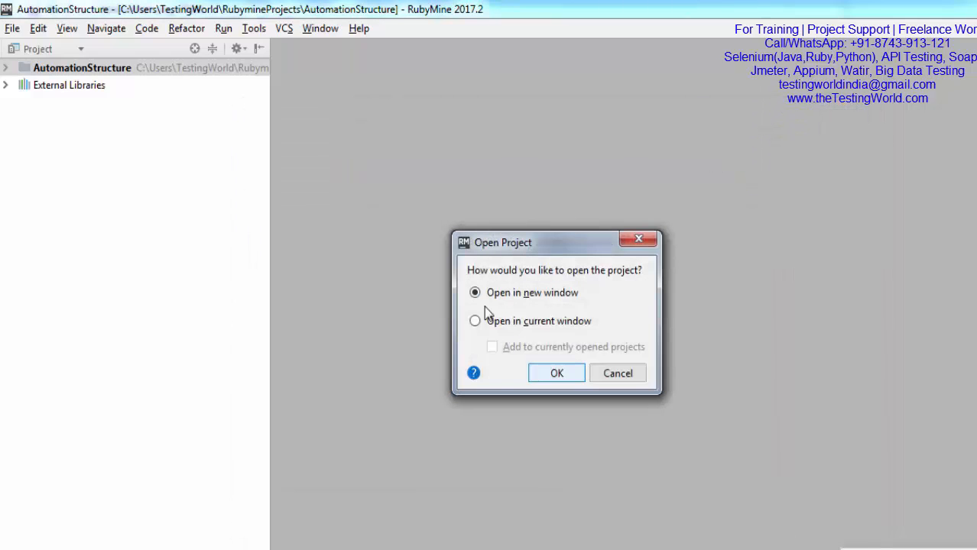
click(474, 322)
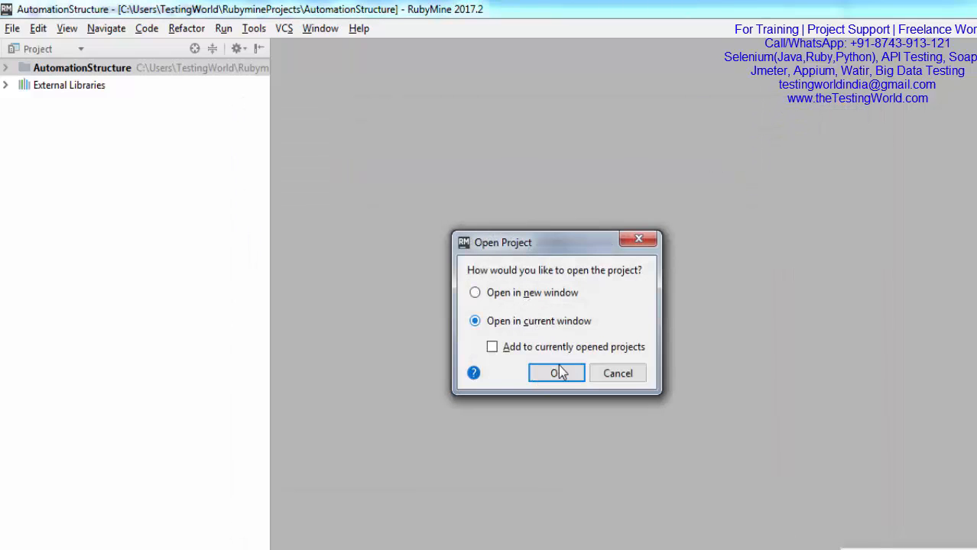
click(556, 373)
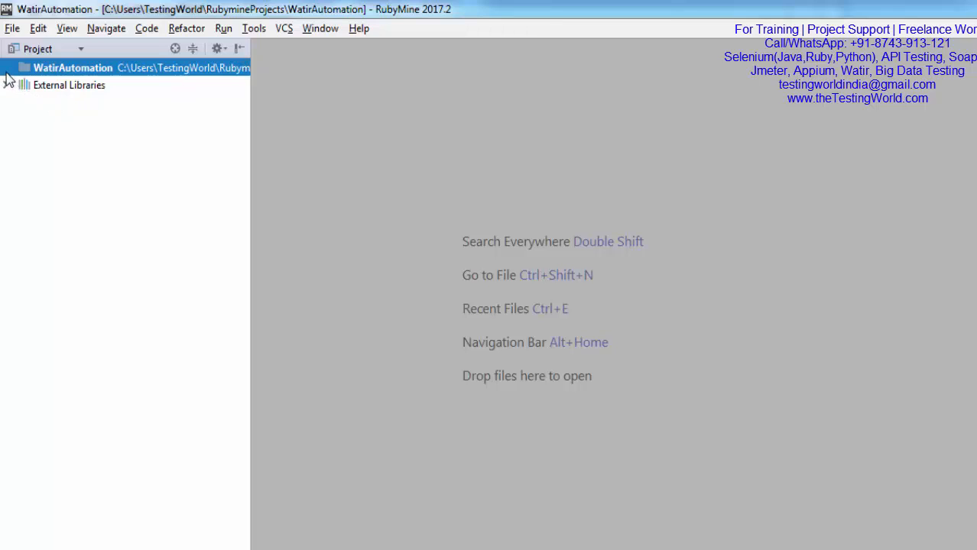
Step: Add a new file named FirstScript to the WatirAutomation project
right_click(73, 67)
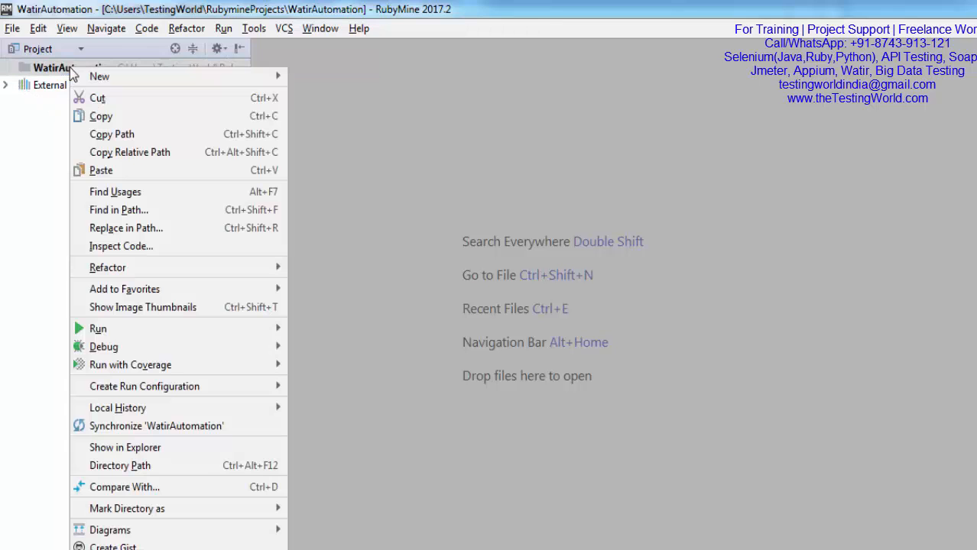
mouse_move(100, 76)
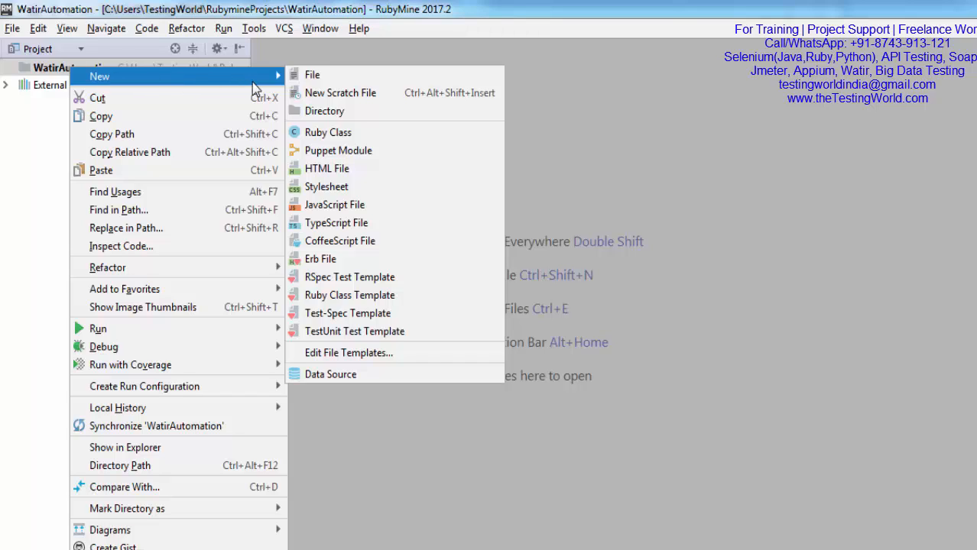
mouse_move(244, 90)
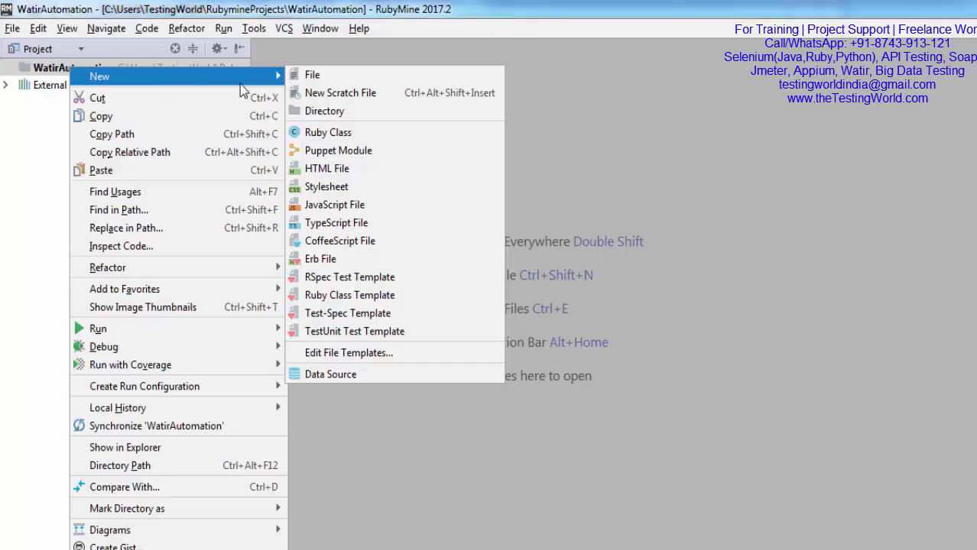
click(312, 74)
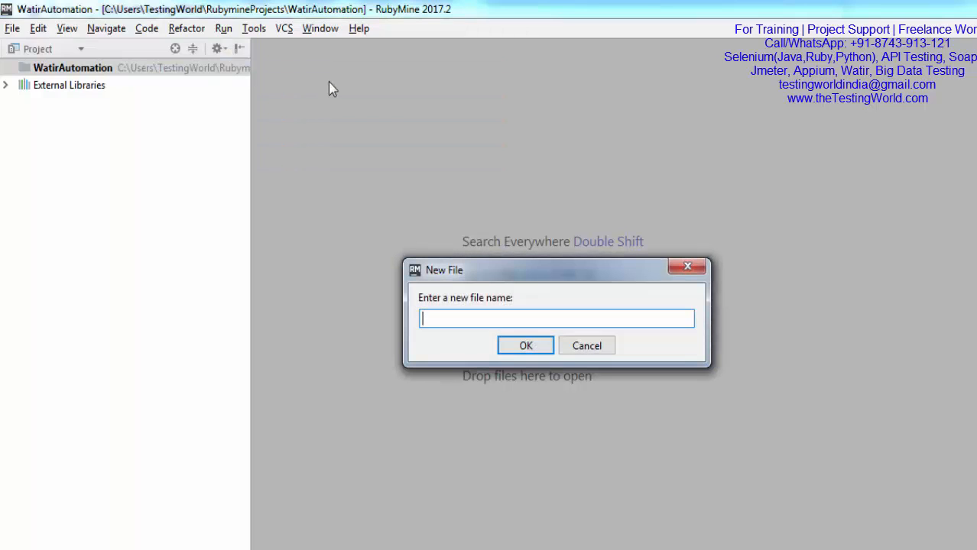
text(F)
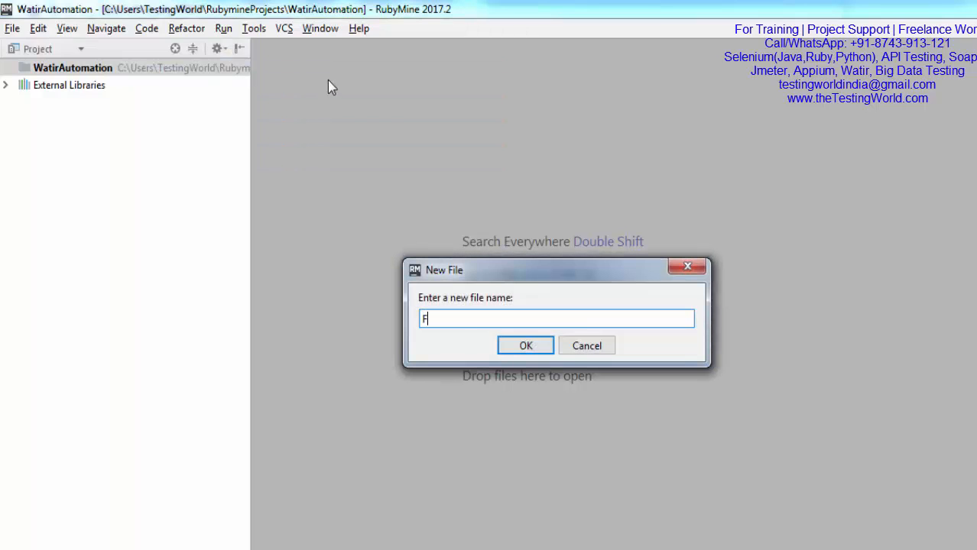
text(irstScri)
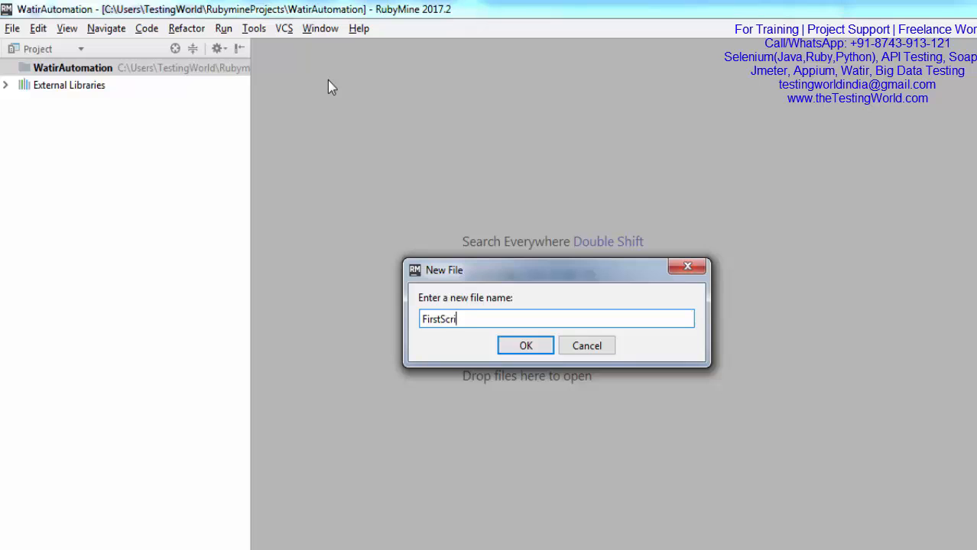
click(526, 345)
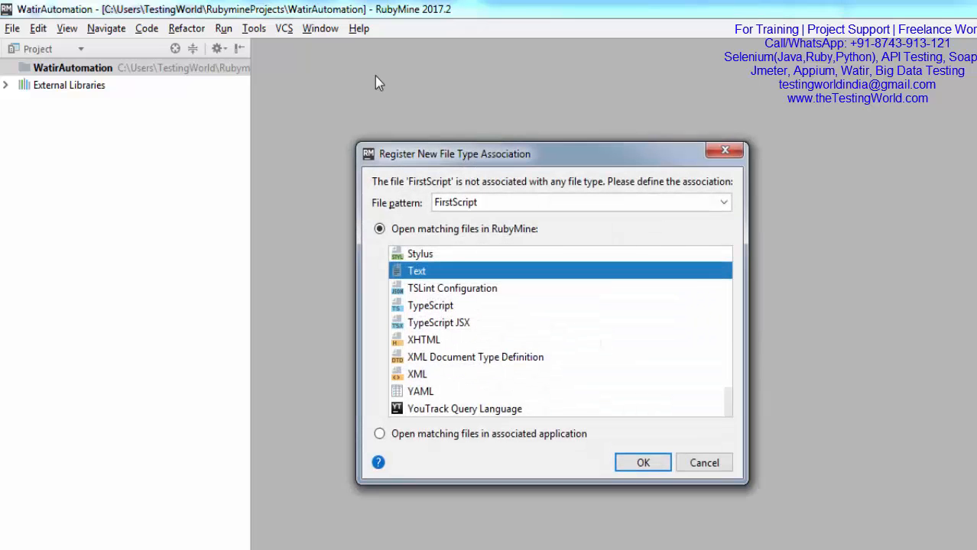
Step: Associate FirstScript with the Ruby file type so it opens empty in the editor
text(ru)
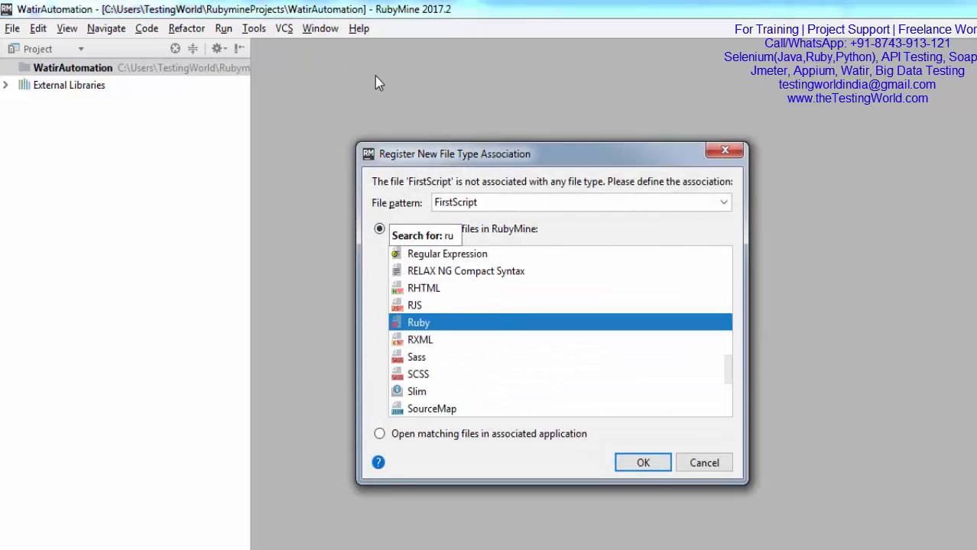
click(642, 462)
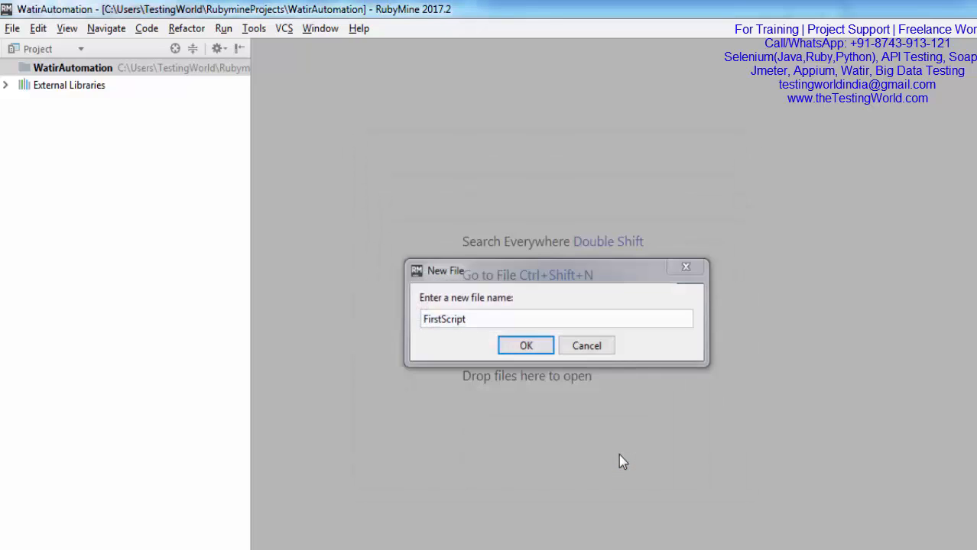
click(526, 346)
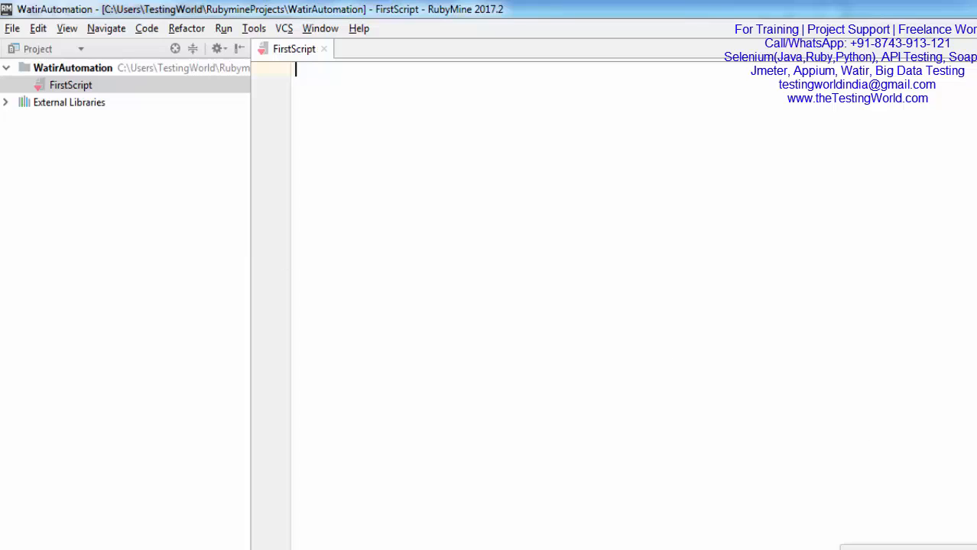
mouse_move(696, 365)
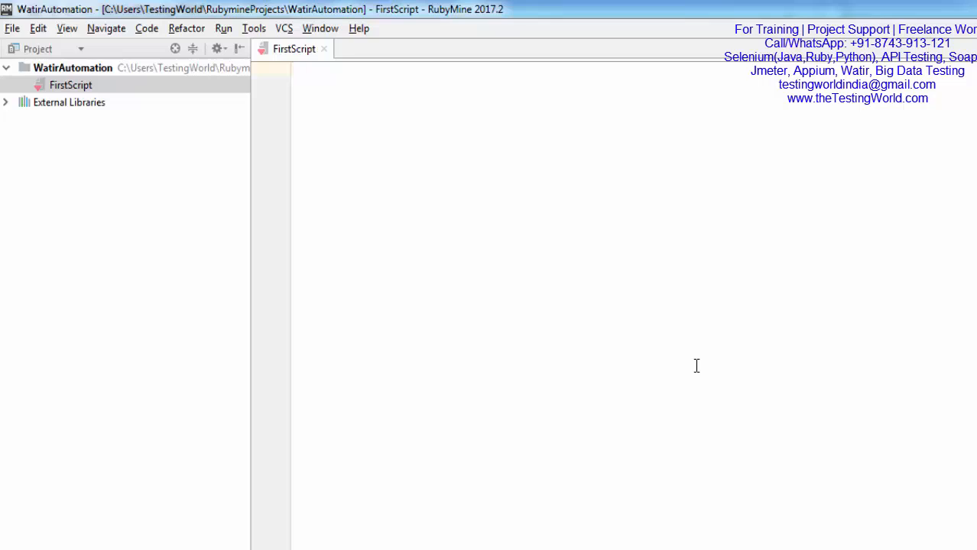
Step: Write require 'watir-webdriver' as the script's first line
text(require 'wat)
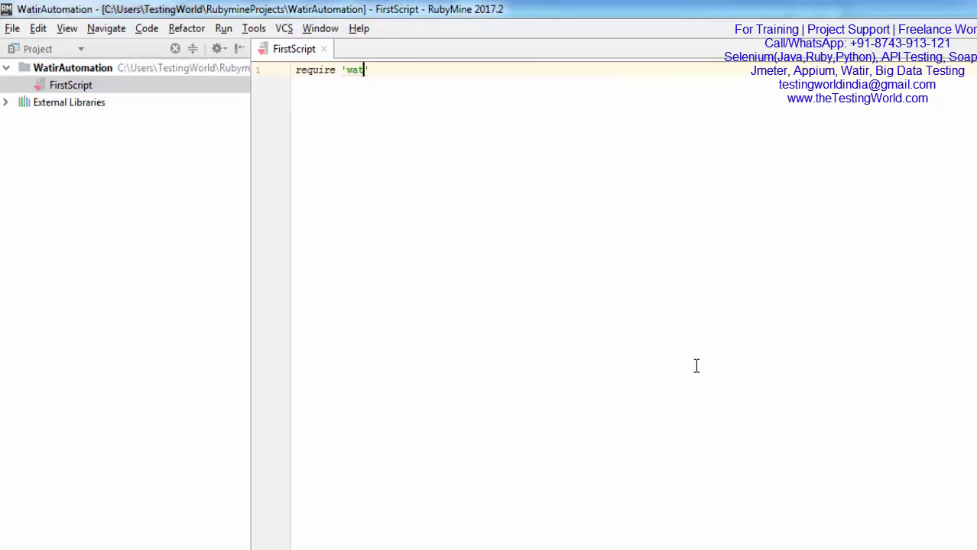
text(it-)
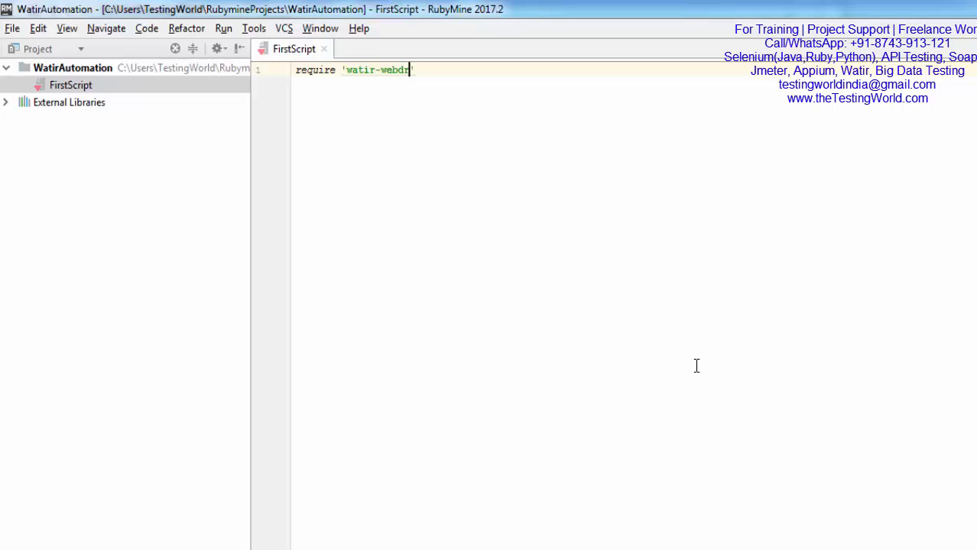
text(iver)
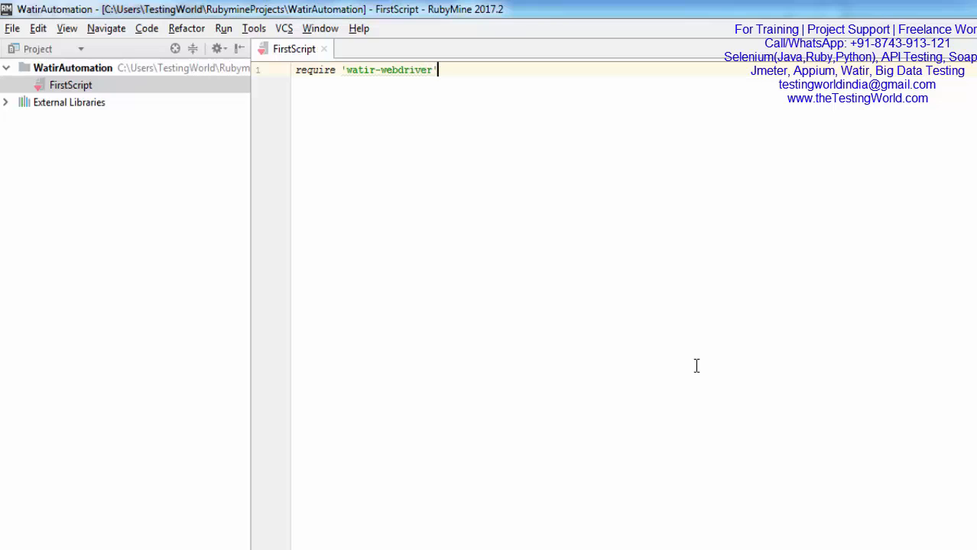
key(Enter)
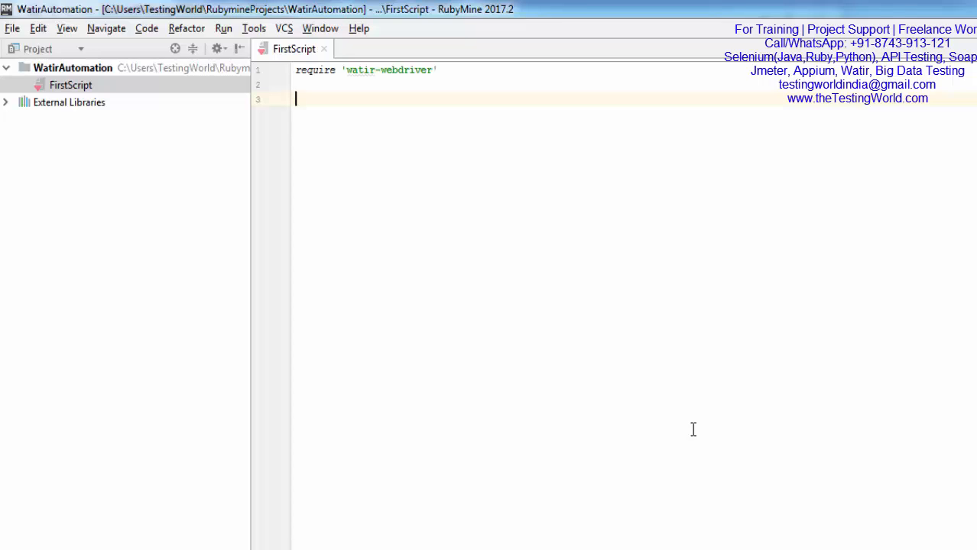
Step: Write browser = Watir::Browser.new :chrome below the require
text(brow)
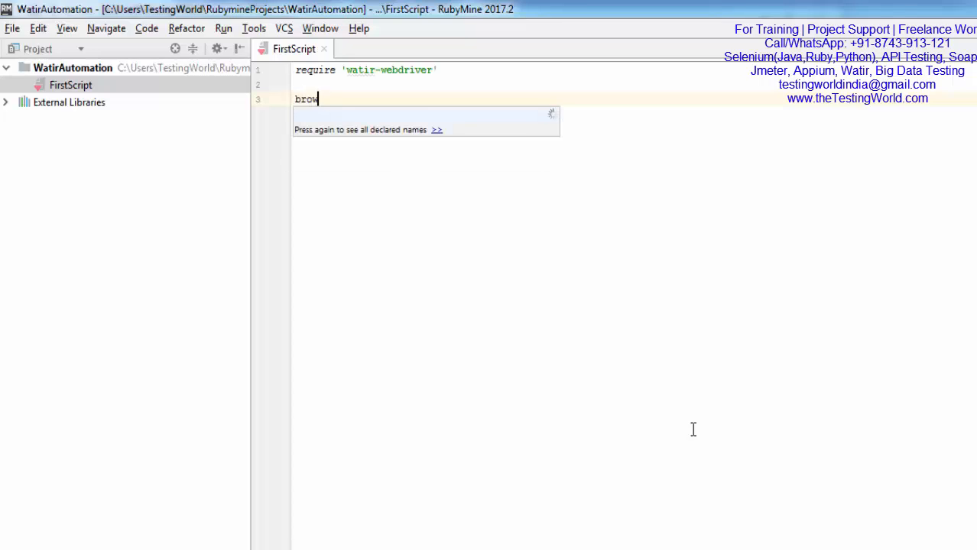
text(ser = Watir)
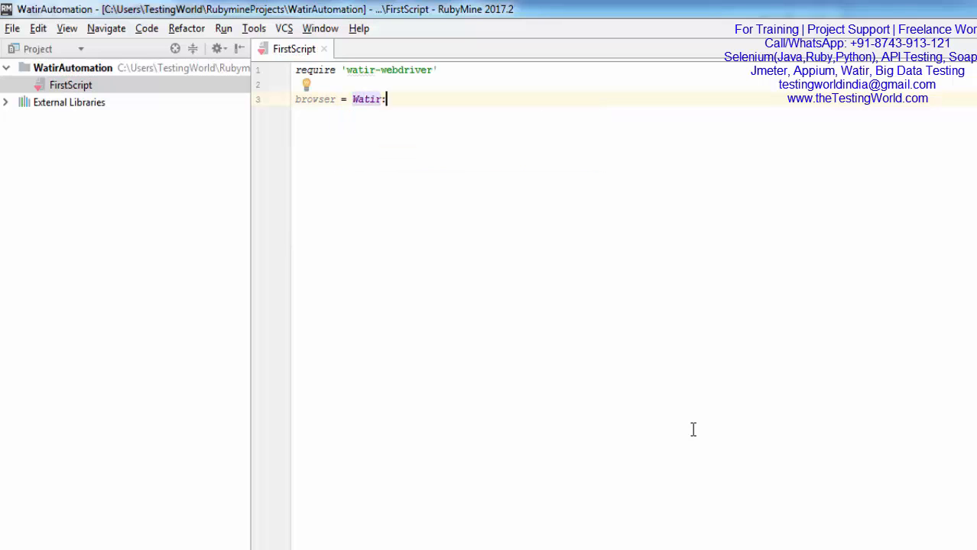
text(::Browser.)
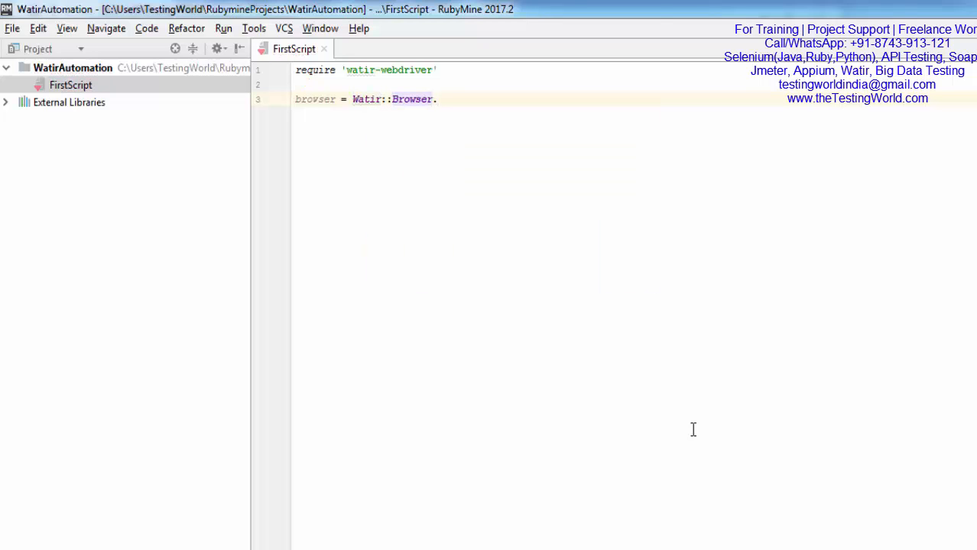
text(new)
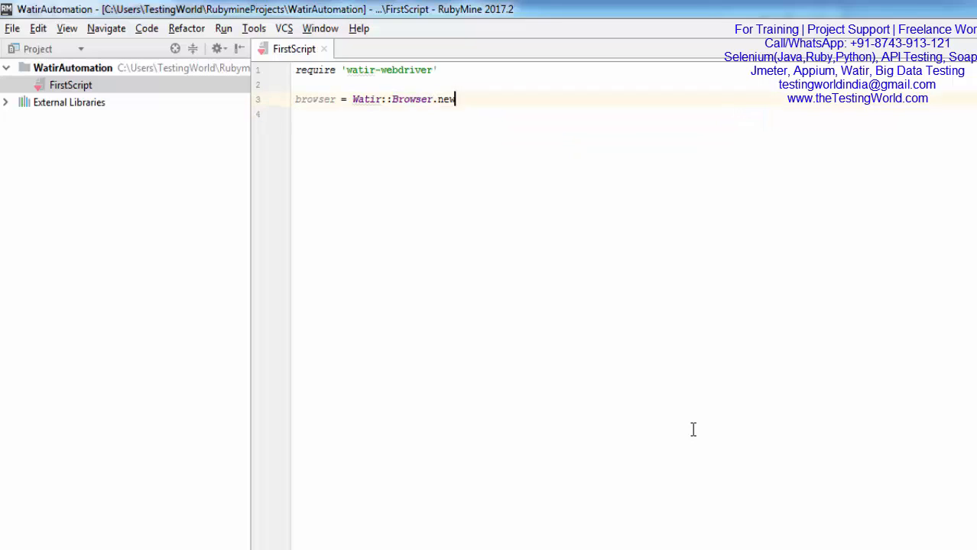
text(" ")
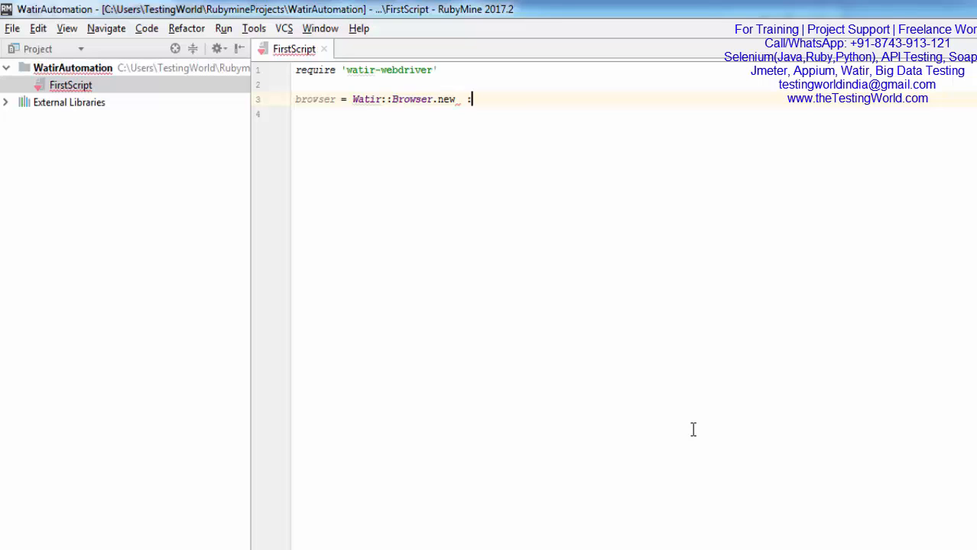
text(chrome)
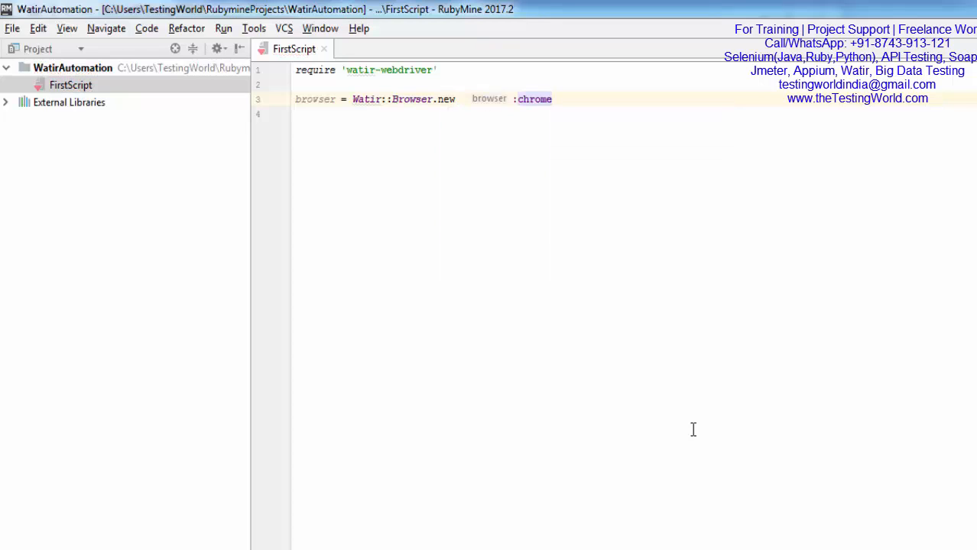
Step: Run FirstScript from the editor, producing the deprecation warning and chromedriver error
right_click(695, 428)
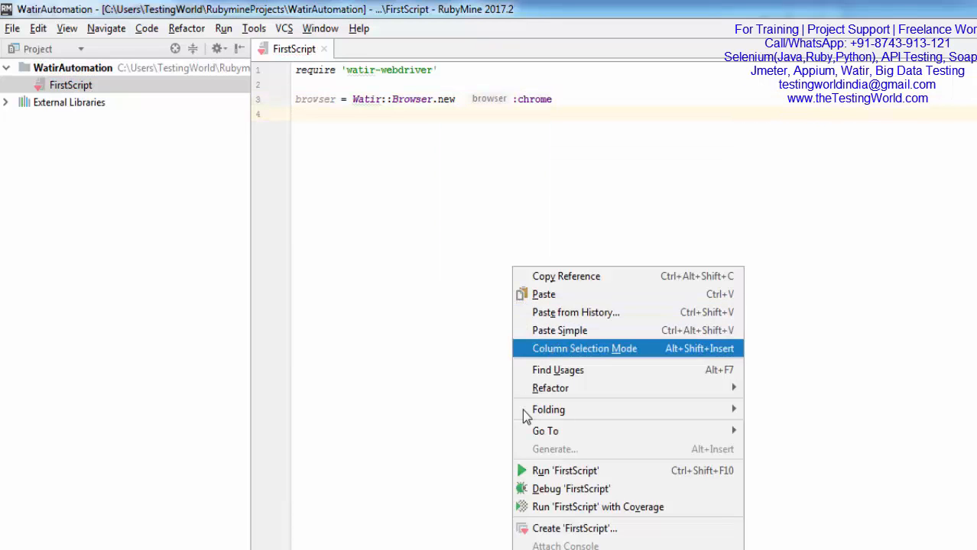
mouse_move(550, 471)
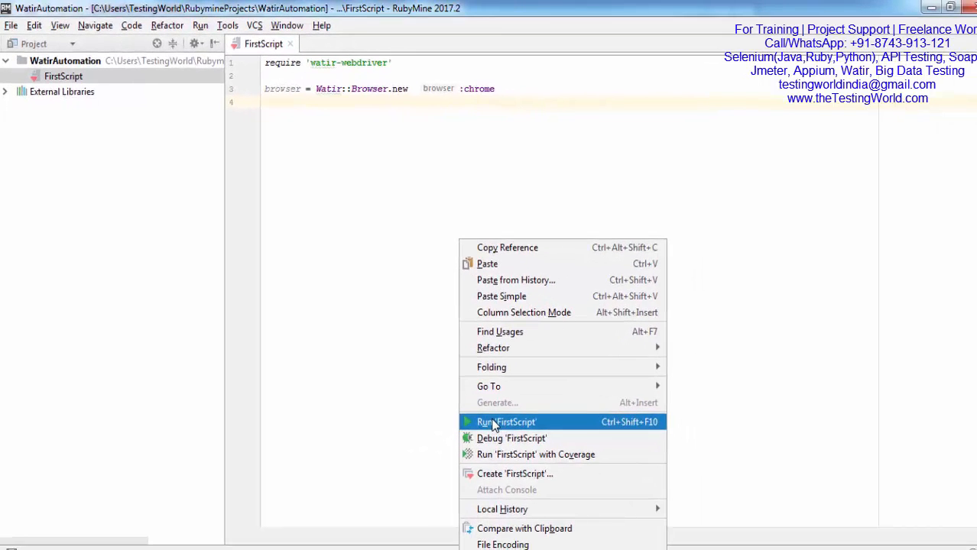
click(506, 422)
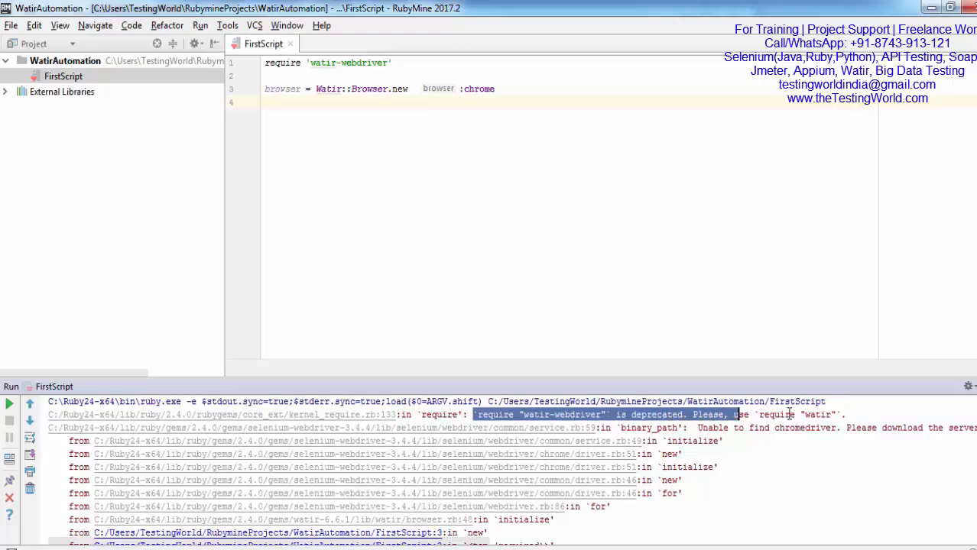
Step: Highlight the deprecated require warning and the chromedriver-not-found error in the console
double_click(817, 414)
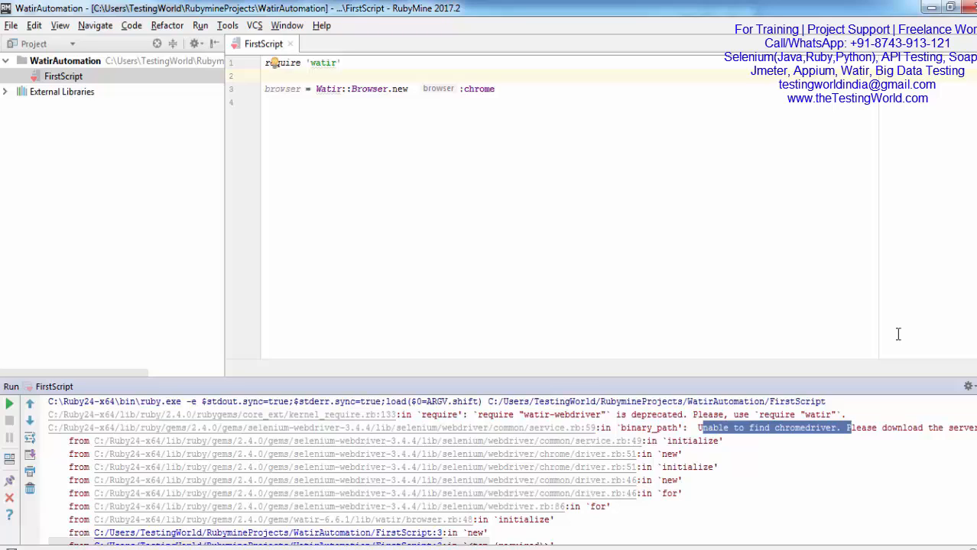
mouse_move(908, 471)
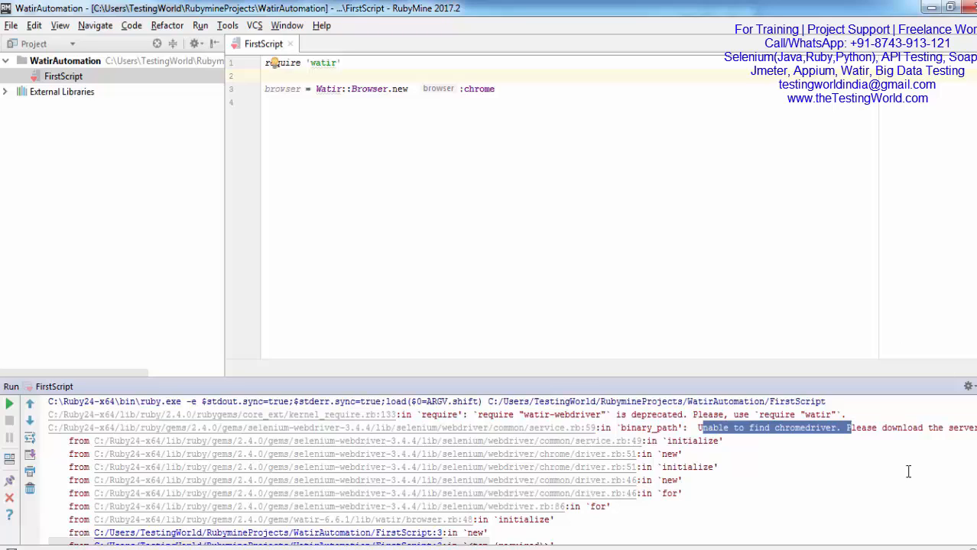
double_click(759, 428)
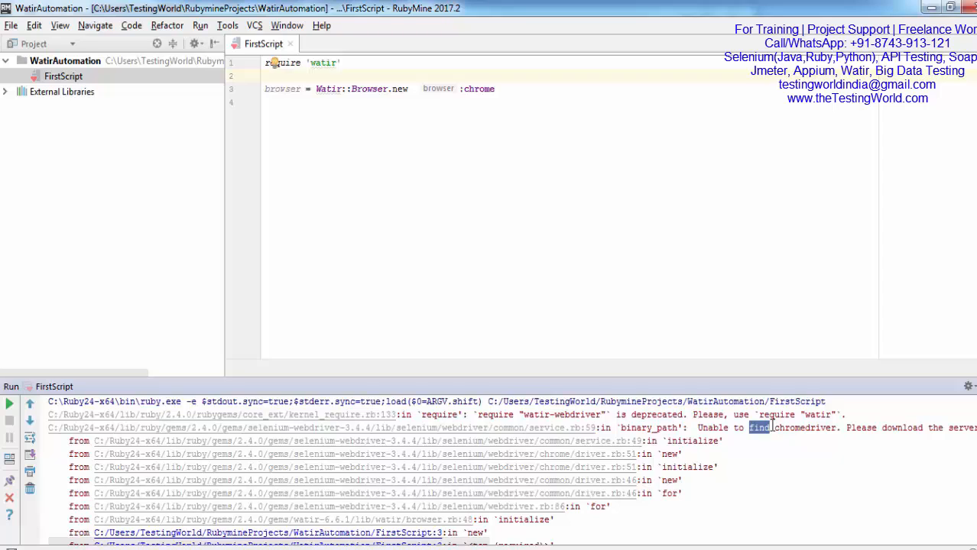
mouse_move(767, 427)
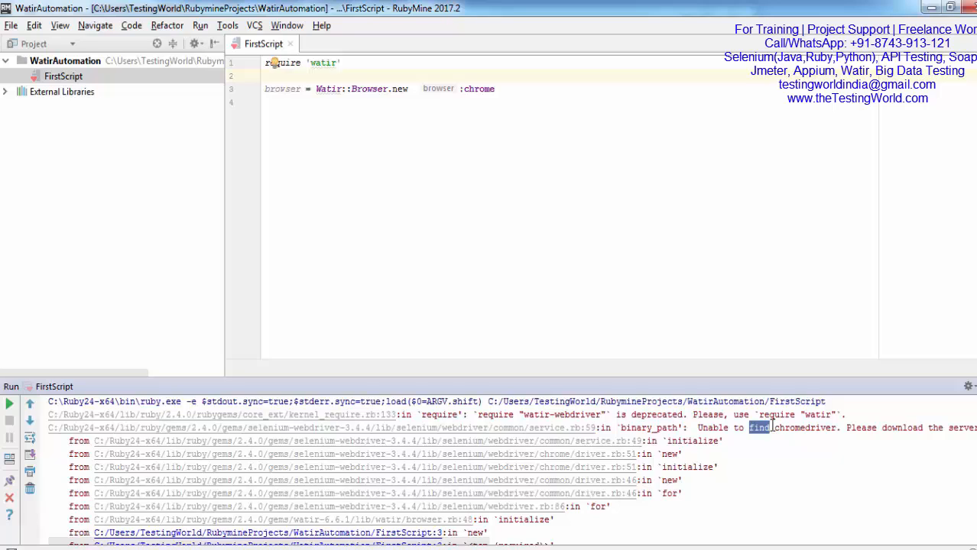
mouse_move(700, 446)
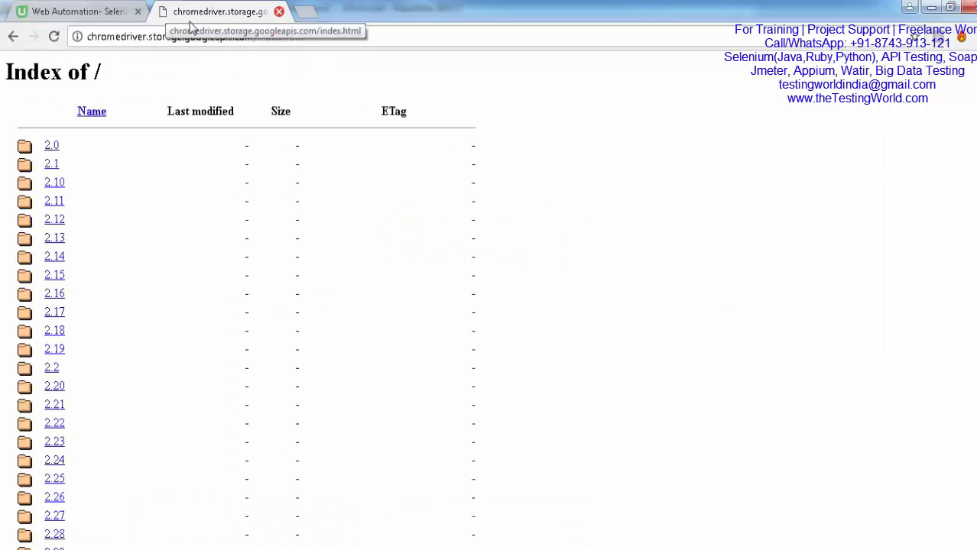
Step: Check the installed Chrome version via the browser's Help/About menu
scroll(down, 3)
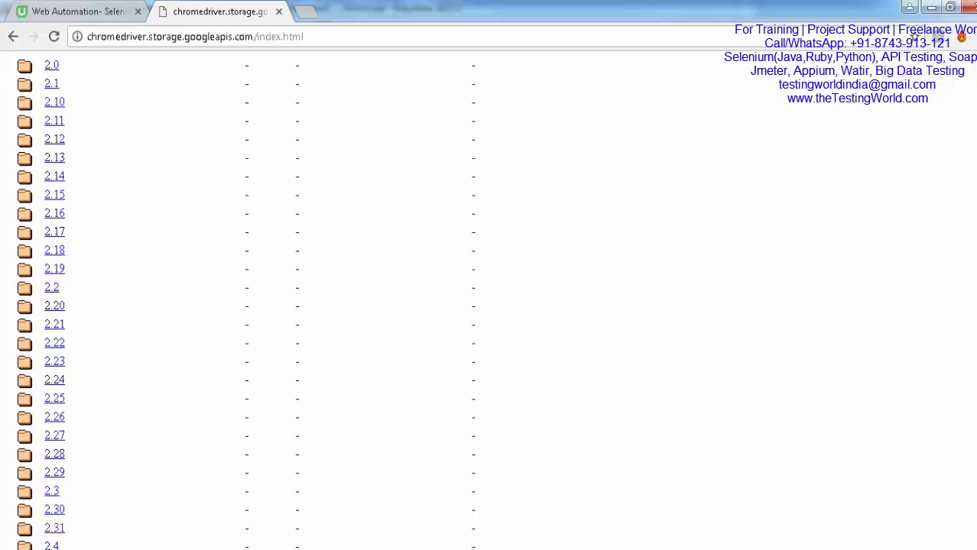
scroll(up, 3)
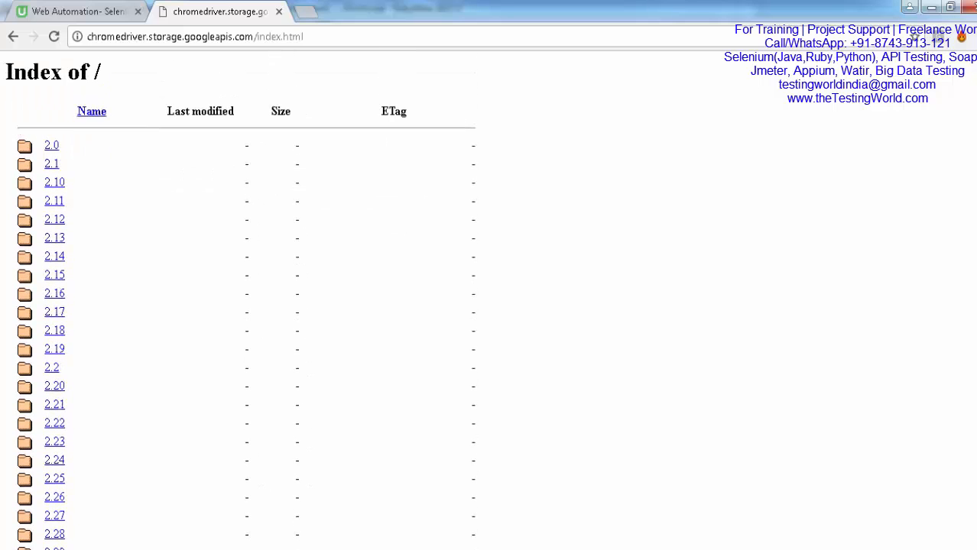
click(972, 10)
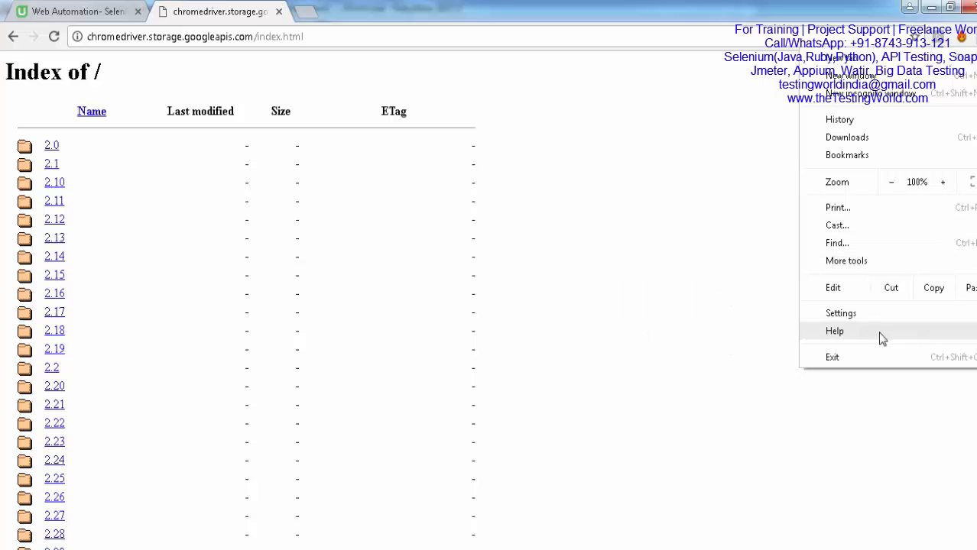
click(834, 330)
text(Chro)
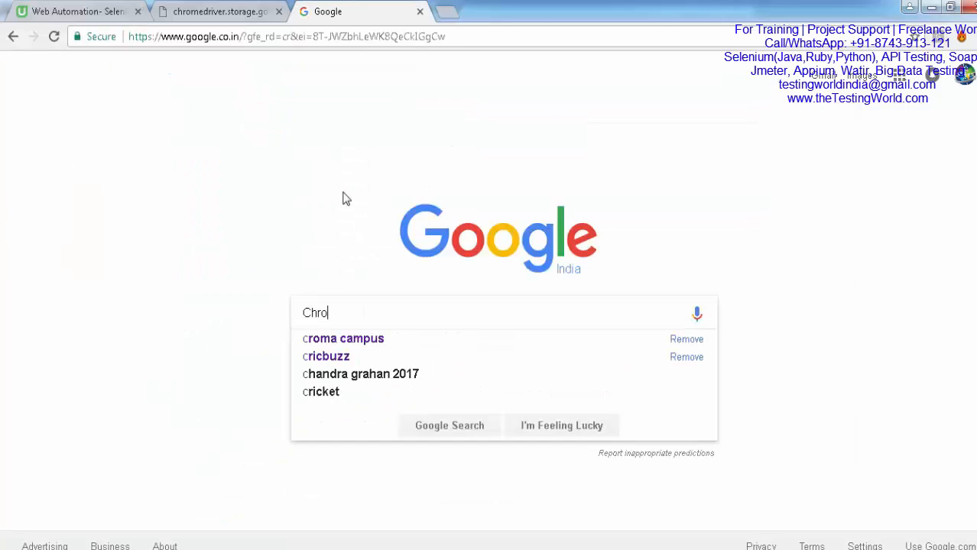
Step: Search 'chromedriver for chrome 60', reach the ChromeDriver downloads page and mark release 2.31
text(chromedriver for chrome 60)
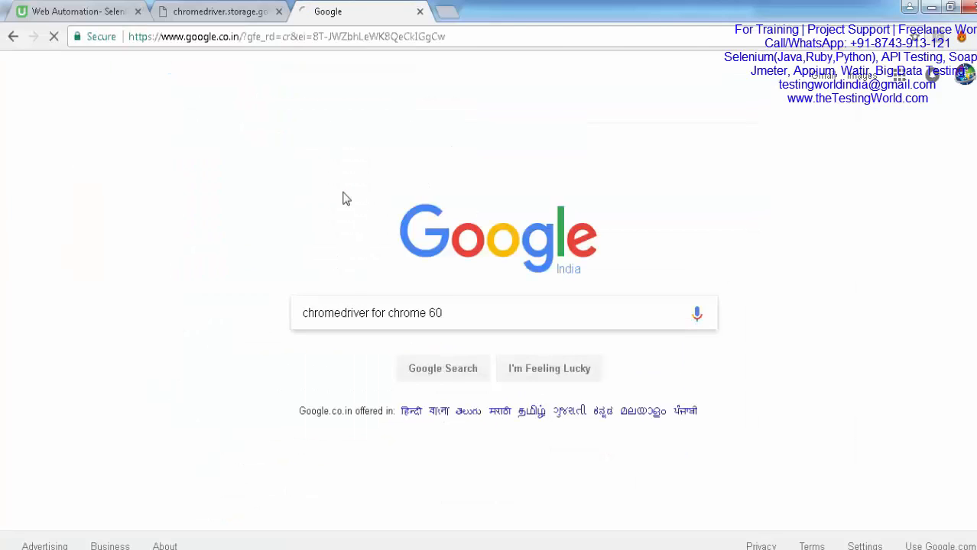
click(443, 369)
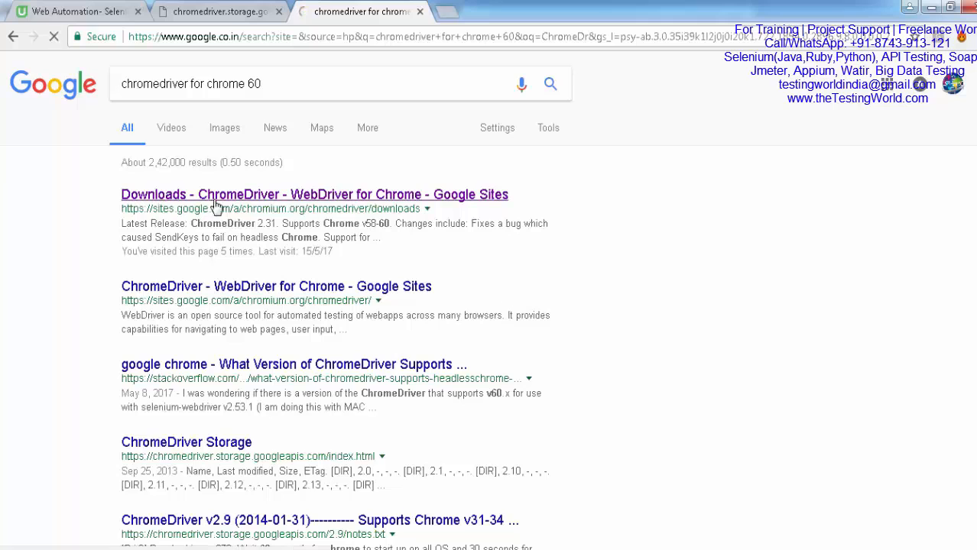
click(314, 194)
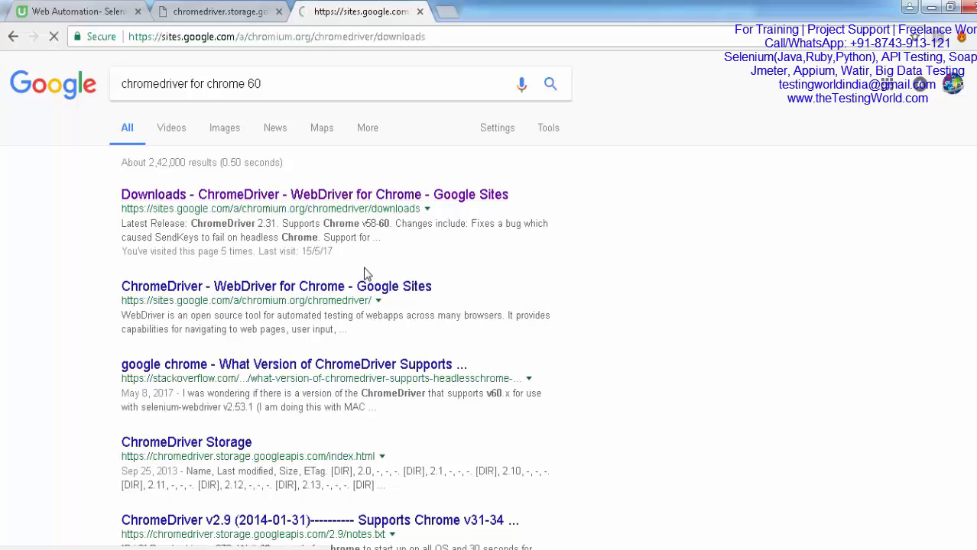
click(313, 195)
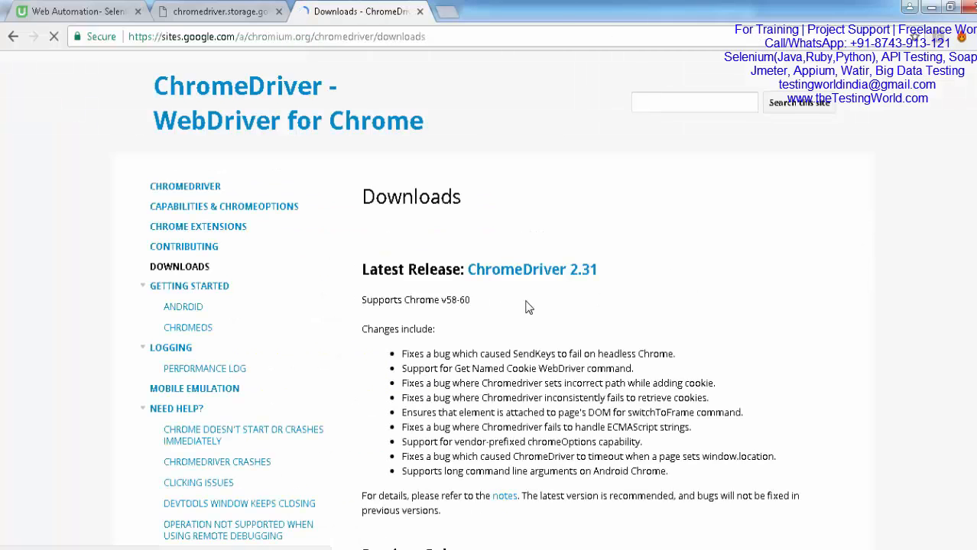
drag(468, 269, 596, 269)
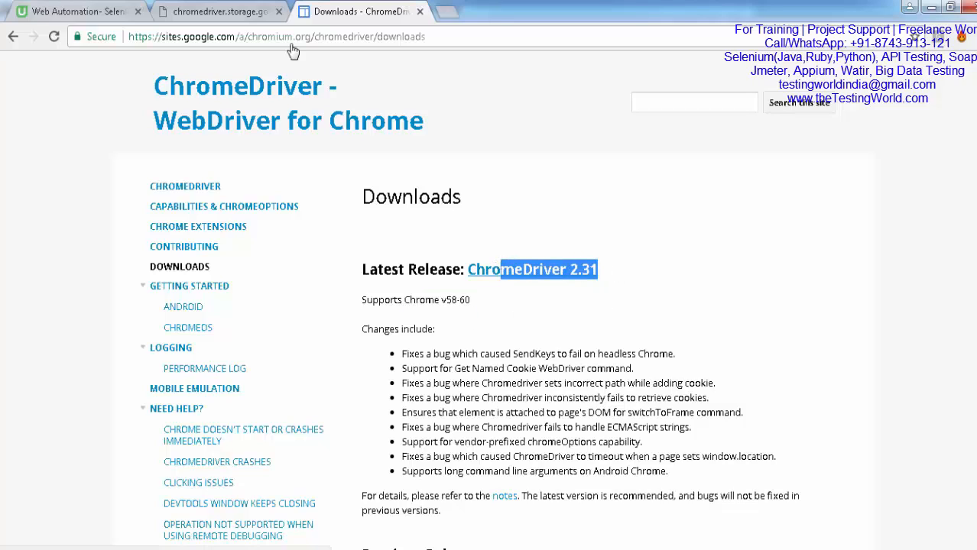
Step: From the 2.31 storage folder download chromedriver_win32.zip and open the archive
click(217, 11)
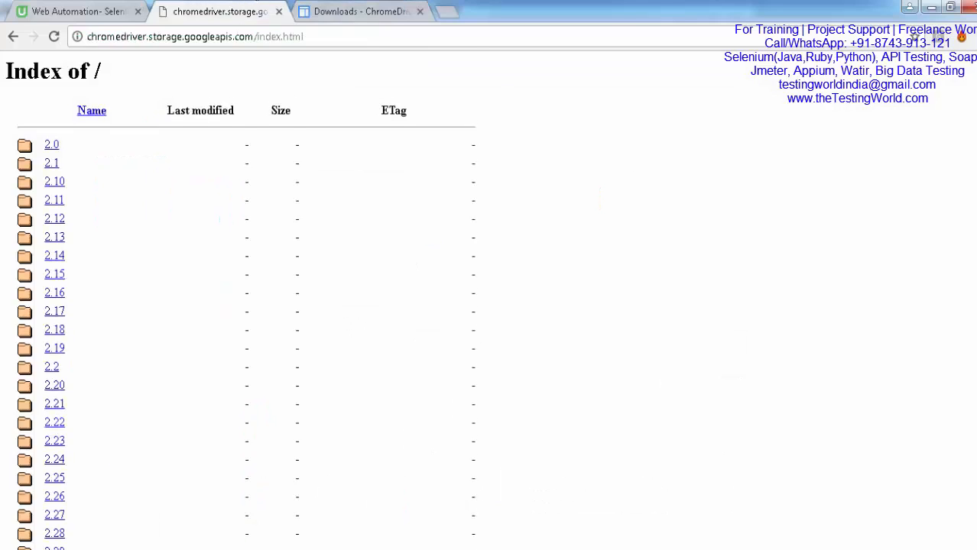
scroll(down, 3)
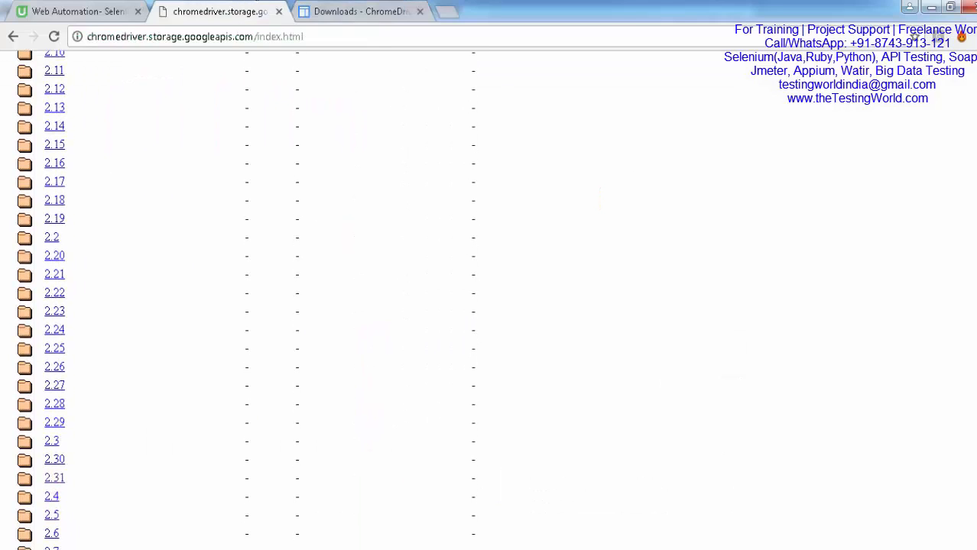
click(55, 477)
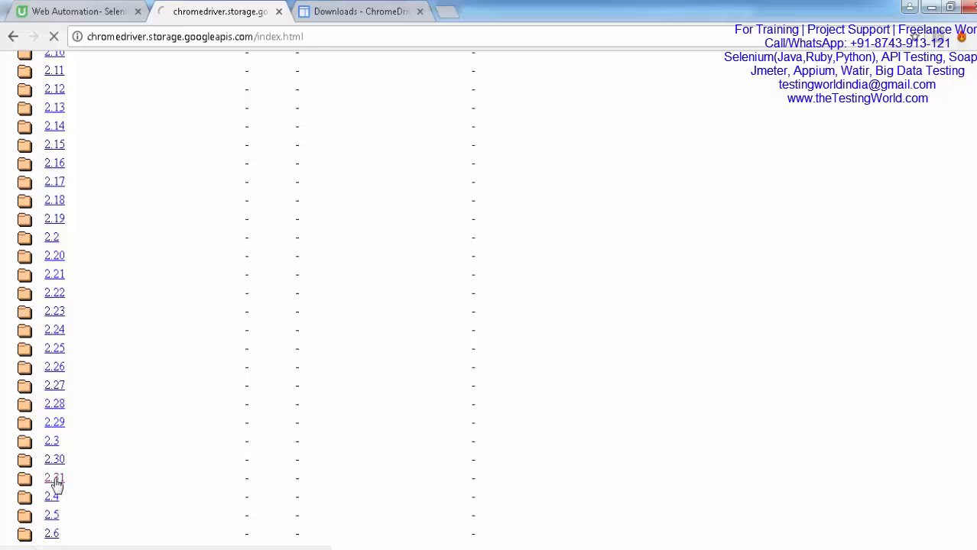
click(53, 477)
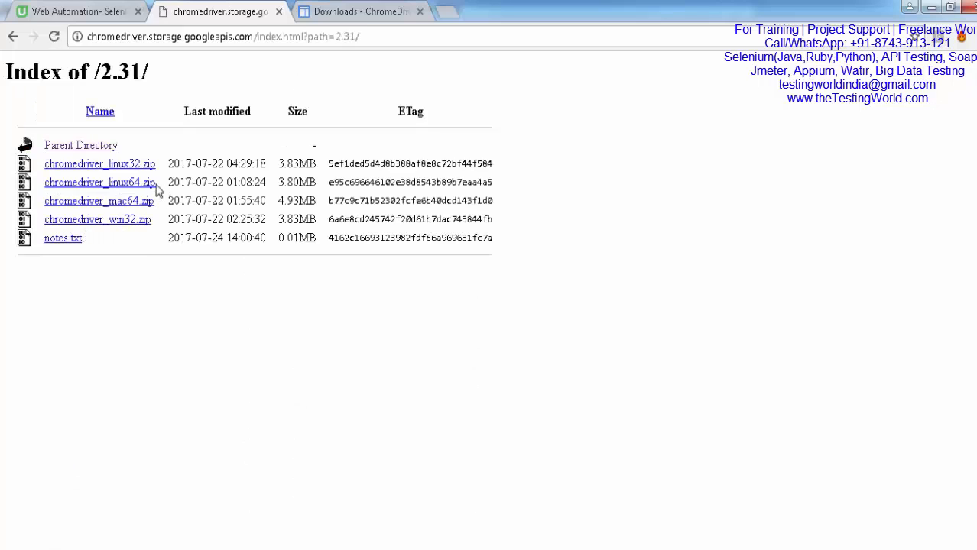
mouse_move(125, 232)
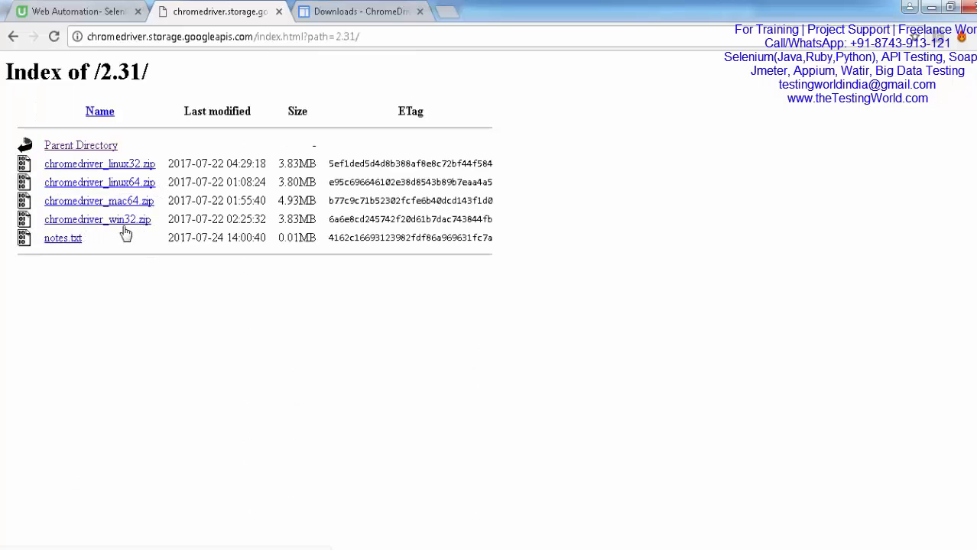
mouse_move(135, 230)
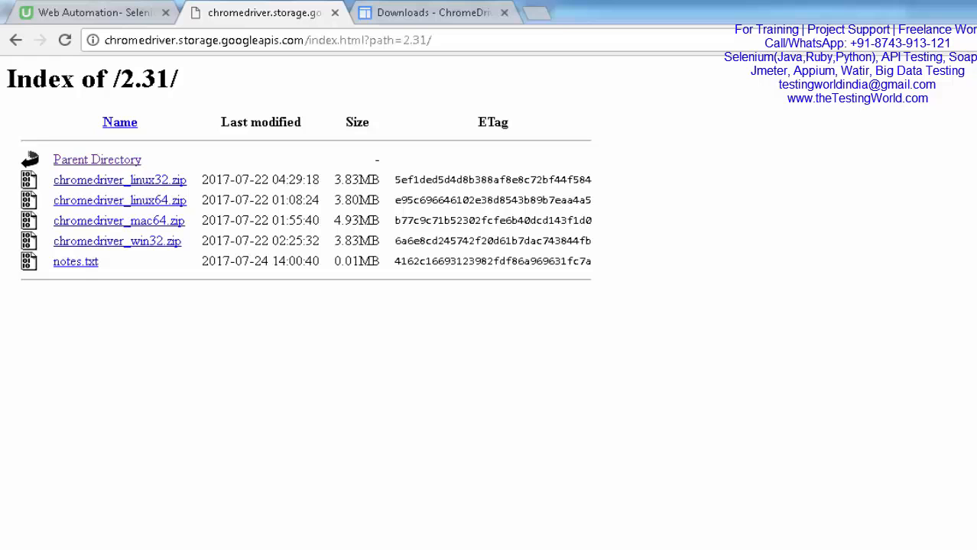
click(116, 241)
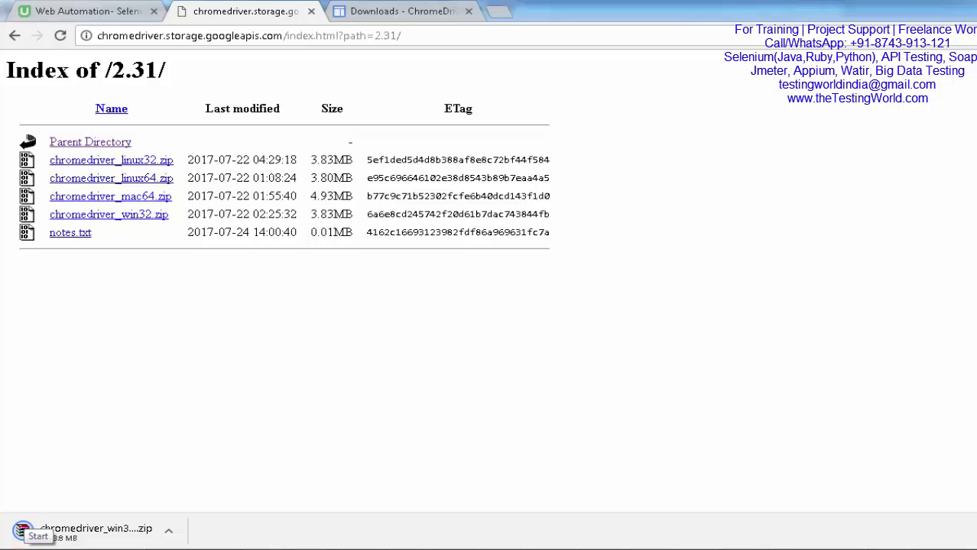
click(37, 535)
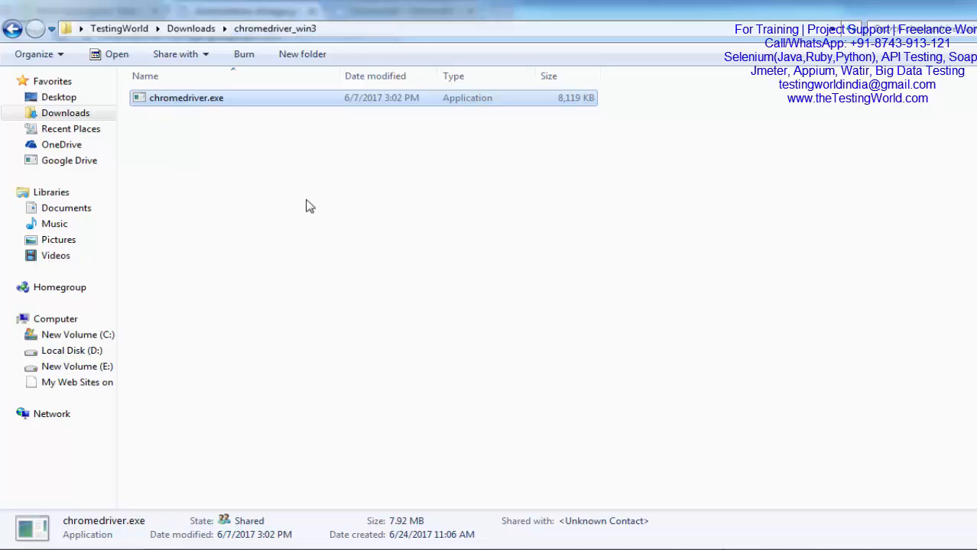
mouse_move(524, 529)
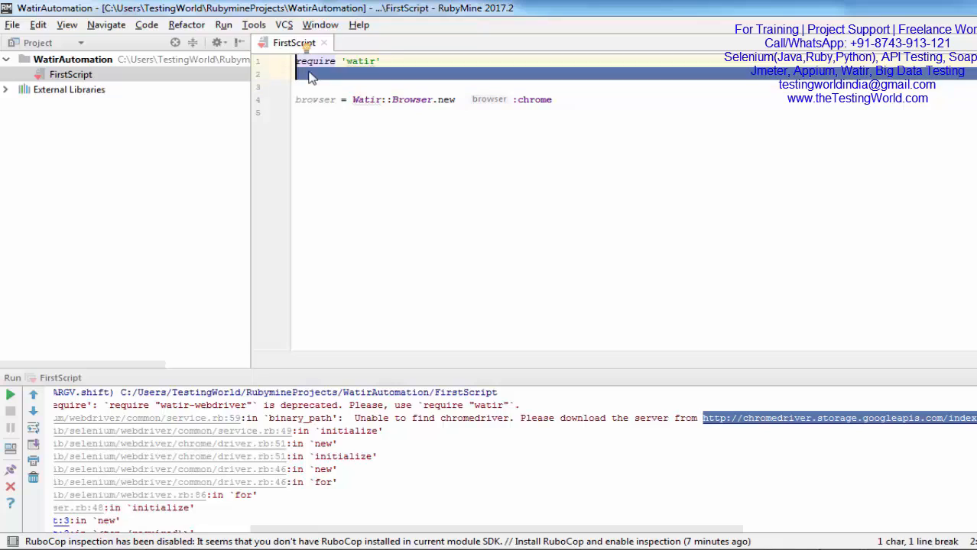
Step: Add require 'selenium-webdriver' on line 2 of the script
click(313, 73)
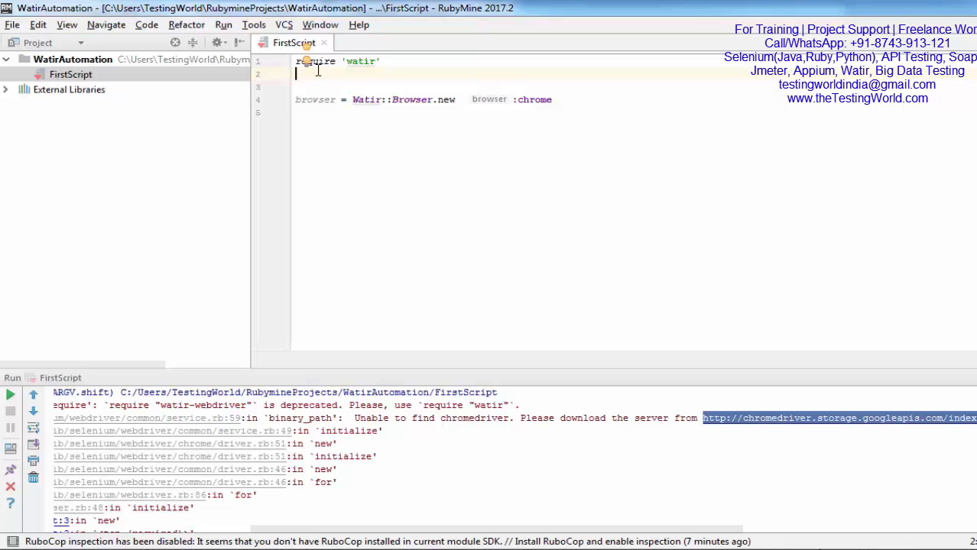
text(require)
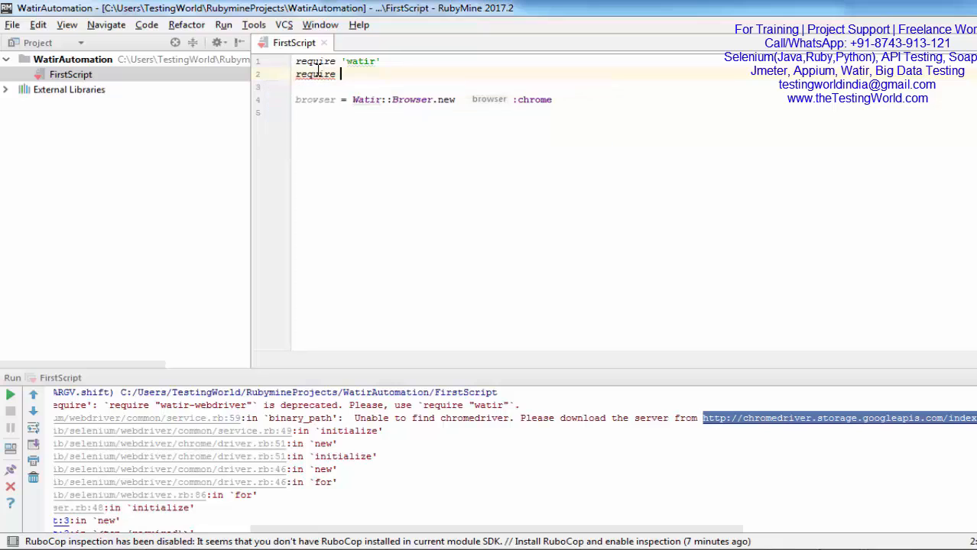
text('selenium')
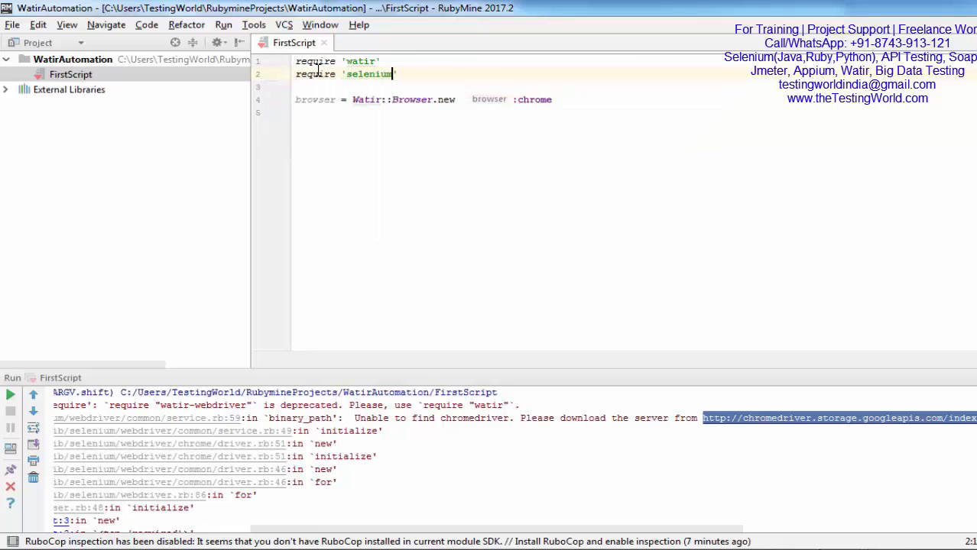
text(-webdriver)
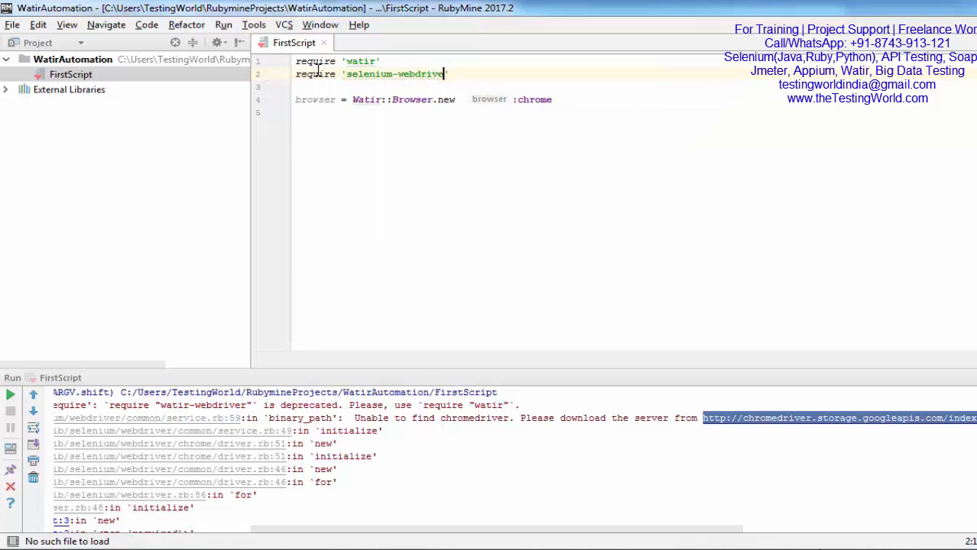
Step: Begin the Selenium::WebDriver::Chrome.driver_path line using autocomplete
text(Selenium)
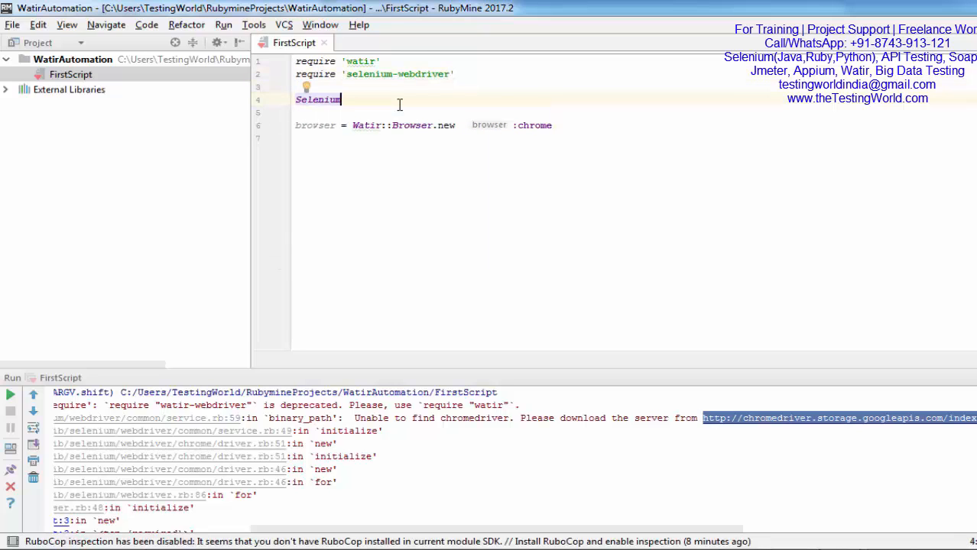
text(::WebDriver.)
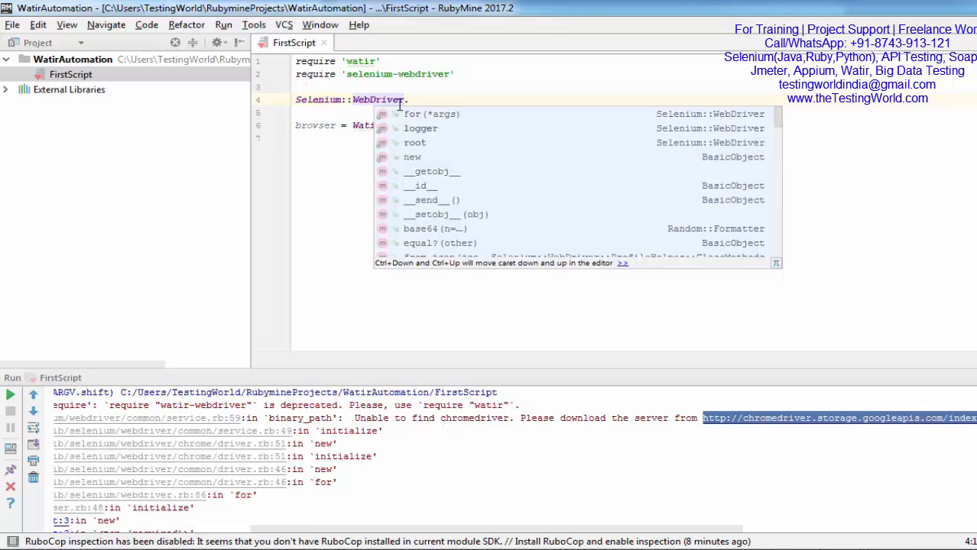
text(::Chrome)
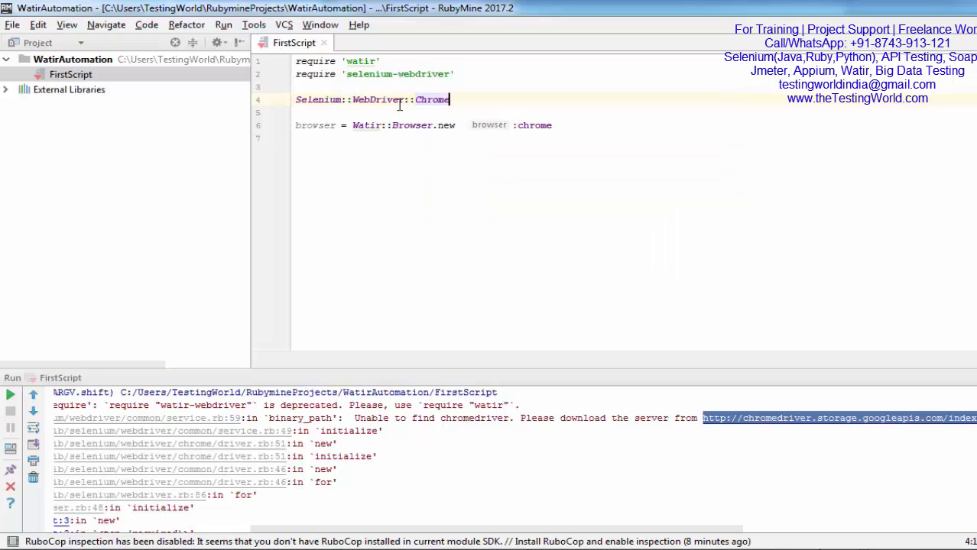
text(.d)
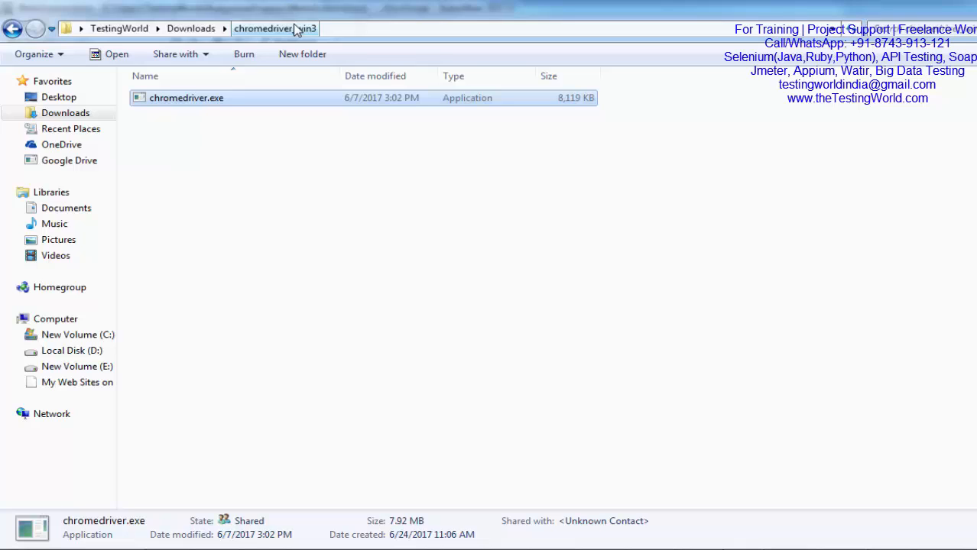
mouse_move(304, 30)
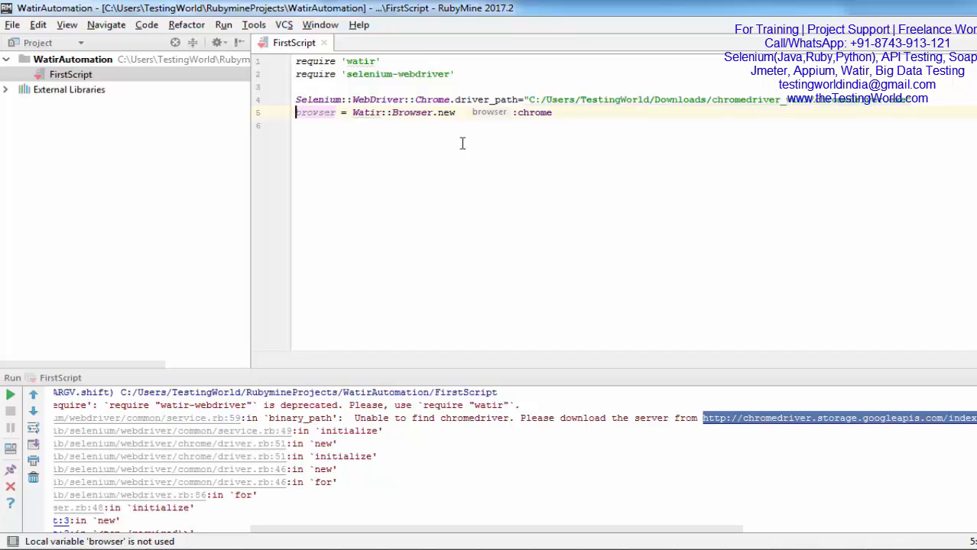
Step: Run FirstScript with the chromedriver path set, finishing with exit code 0
click(9, 394)
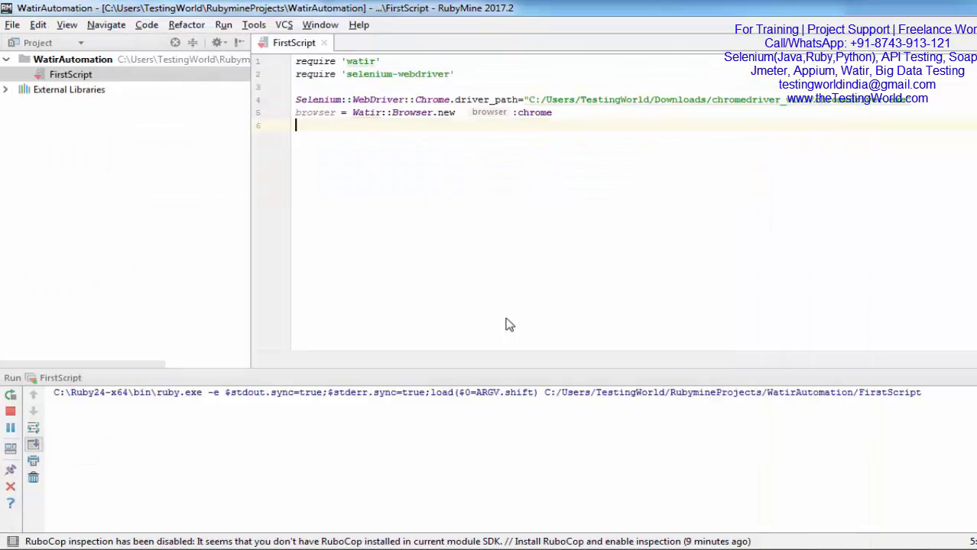
mouse_move(376, 259)
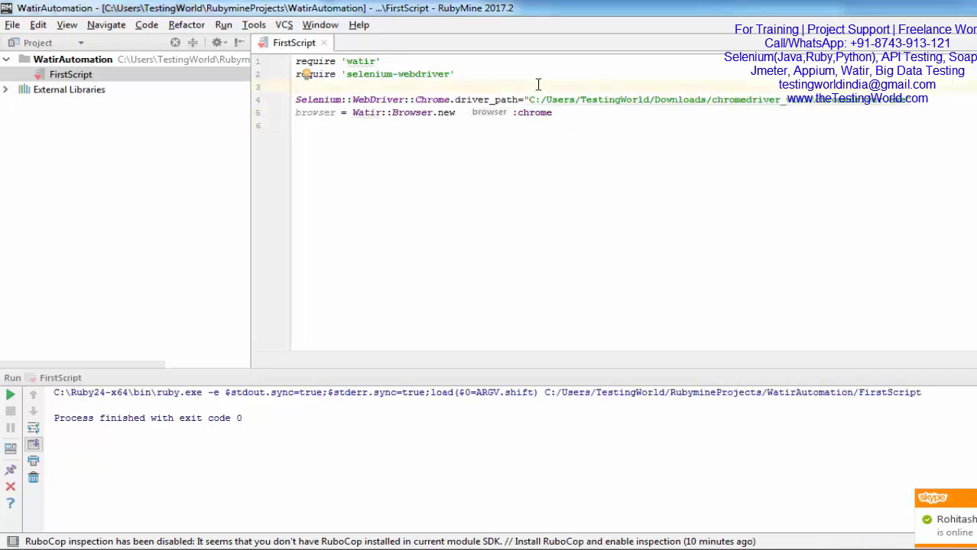
Step: Define caps with chrome_options detach: true and pass desired_capabilities: caps to the browser
text(caps = Selenium::WebDriver::Remote::Capabilities.chrome(:chrome_options => {detach: true}))
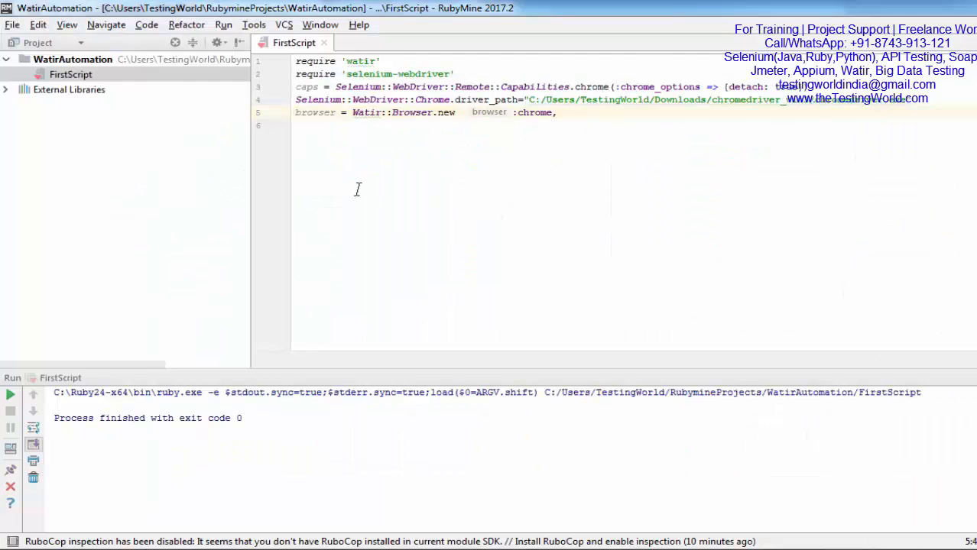
text(*args desired_capabilities: caps)
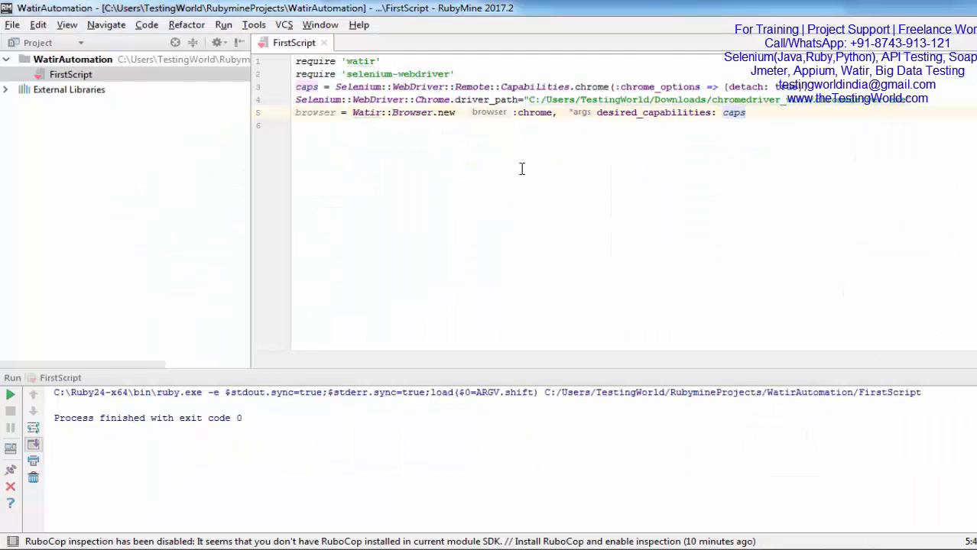
Step: Rerun FirstScript with the new capabilities, finishing with exit code 0
right_click(523, 168)
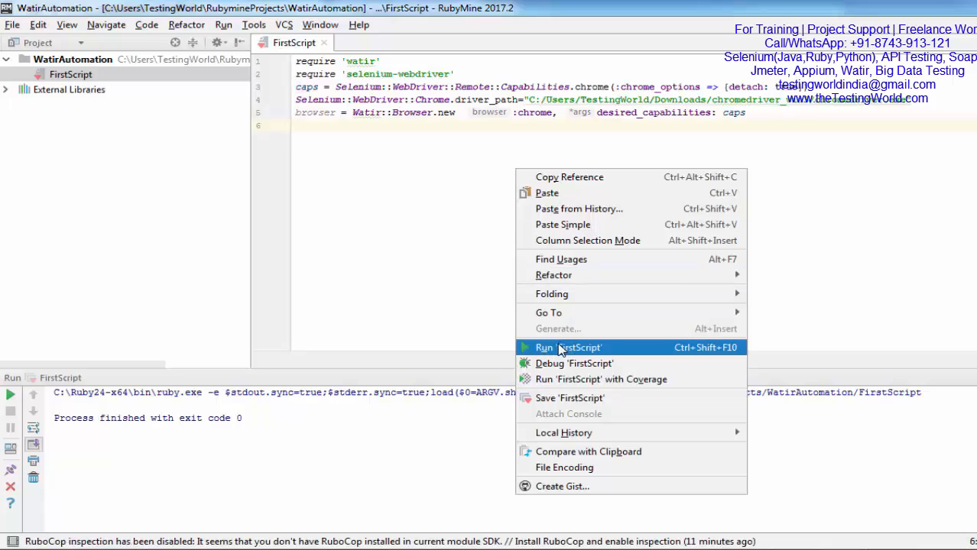
click(556, 350)
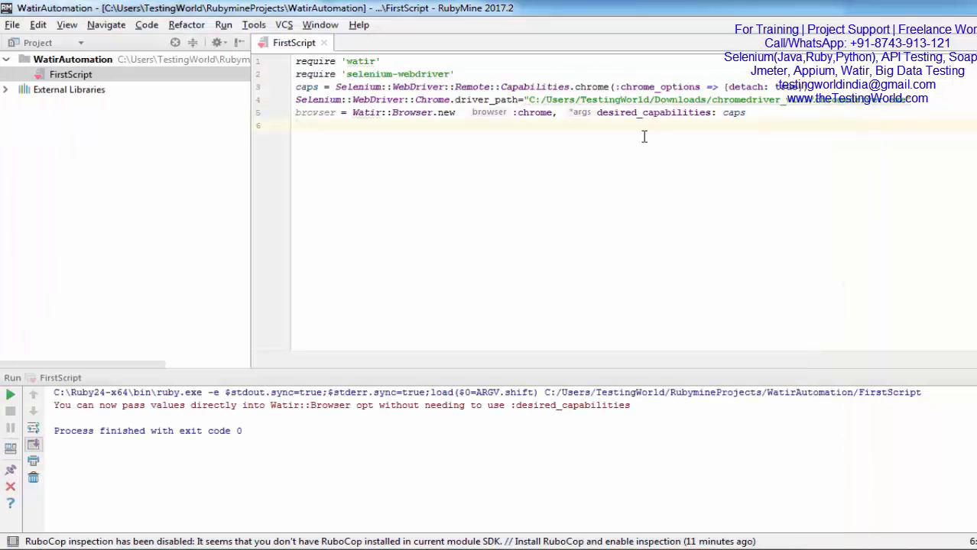
double_click(315, 114)
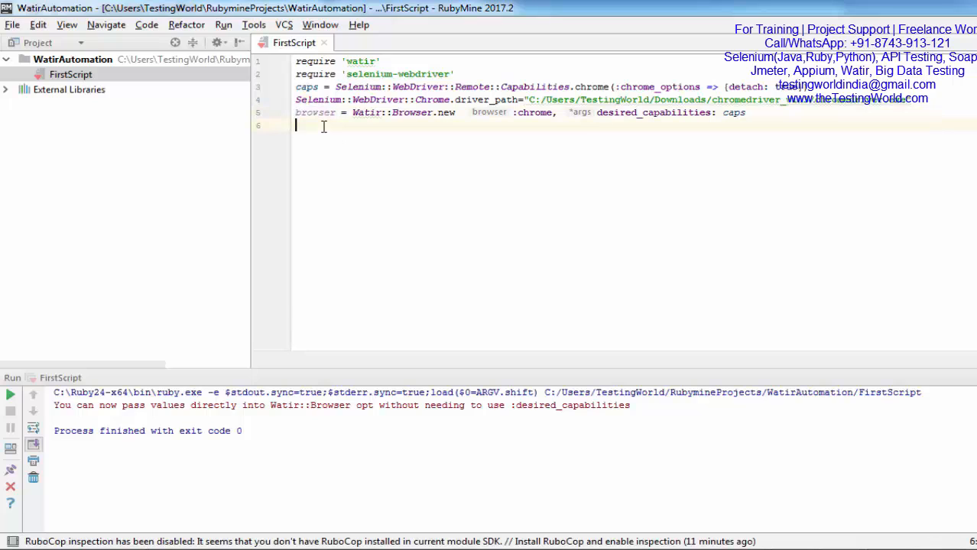
text(browser)
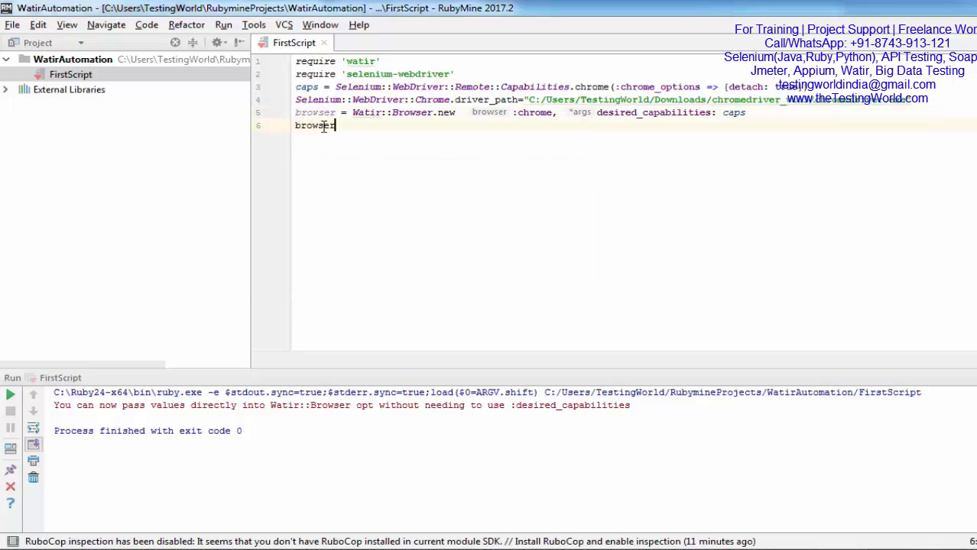
text(.g)
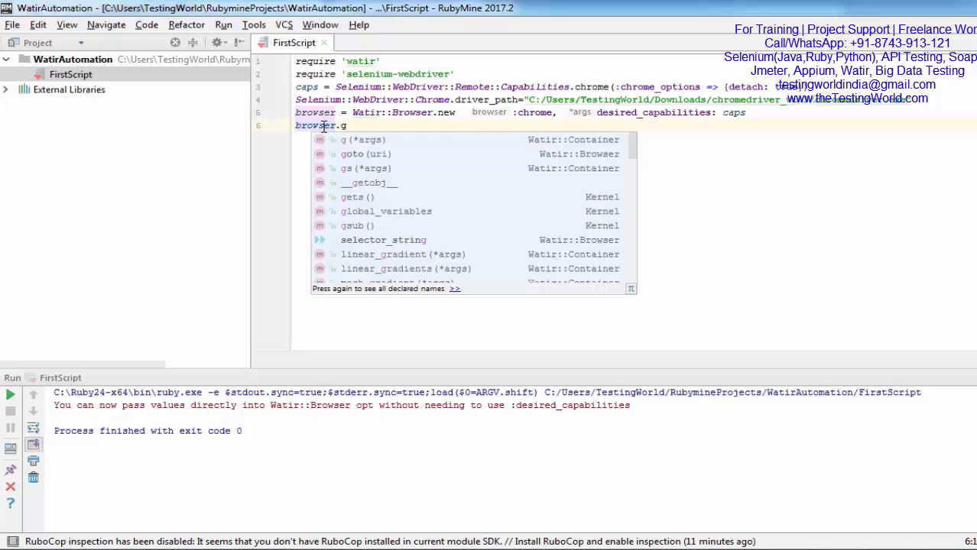
text(oto "https)
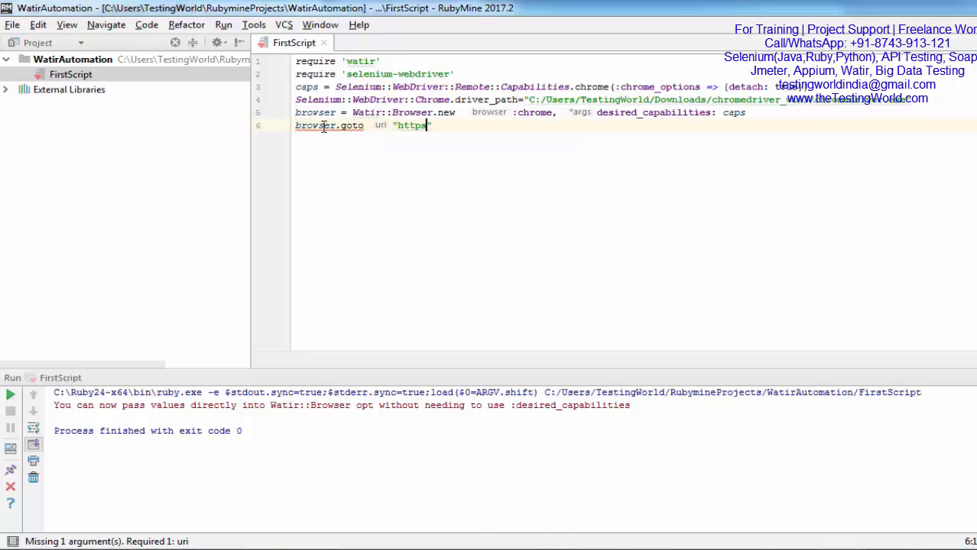
text(://www)
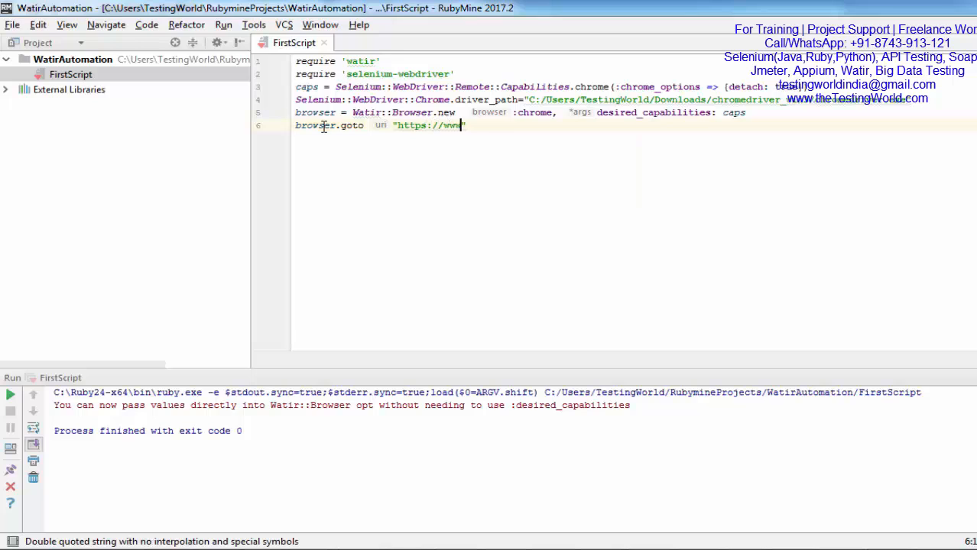
text(facebook)
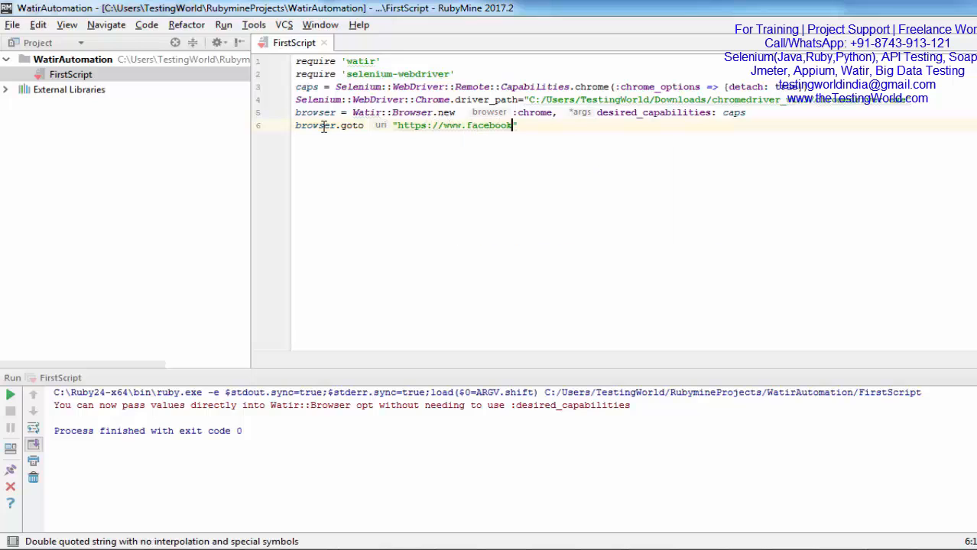
text(.com)
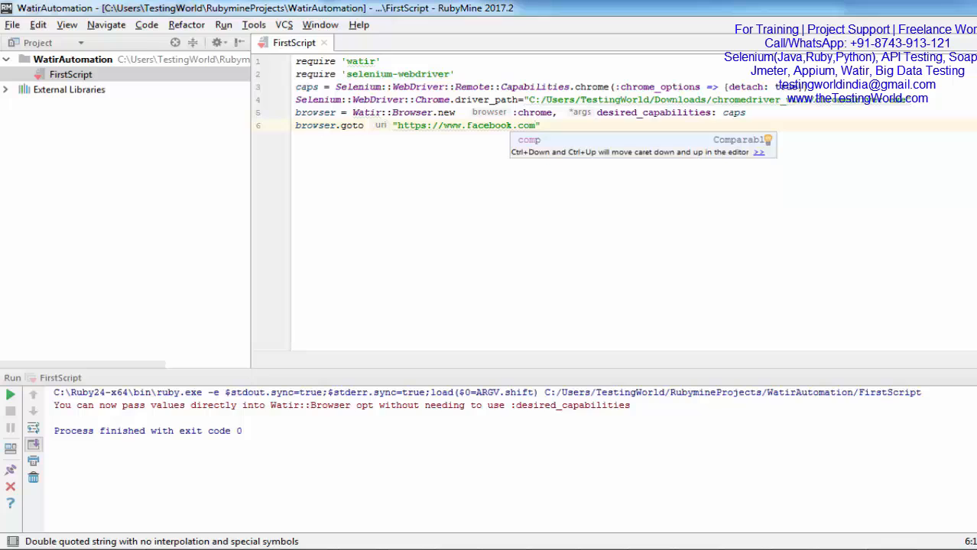
click(346, 126)
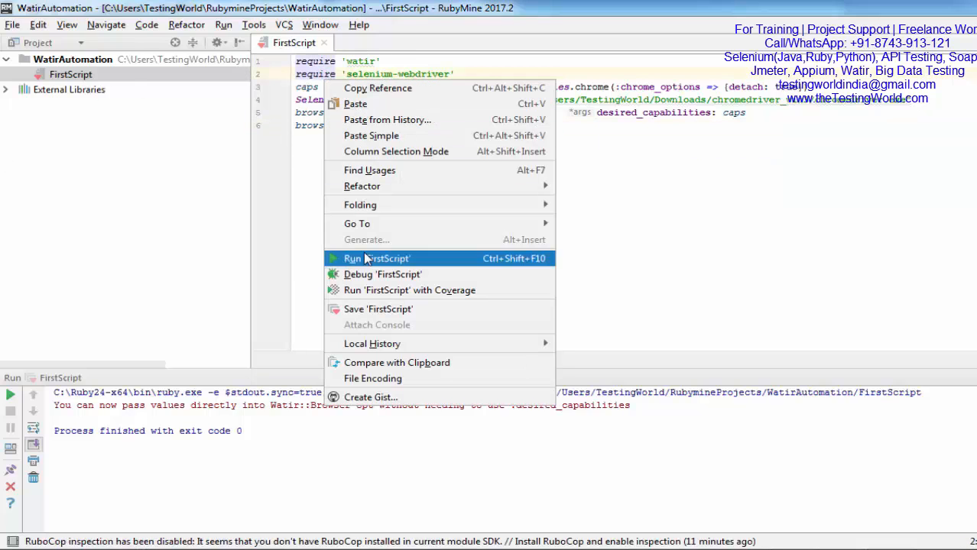
Step: Run 'FirstScript' from the editor context menu
click(377, 259)
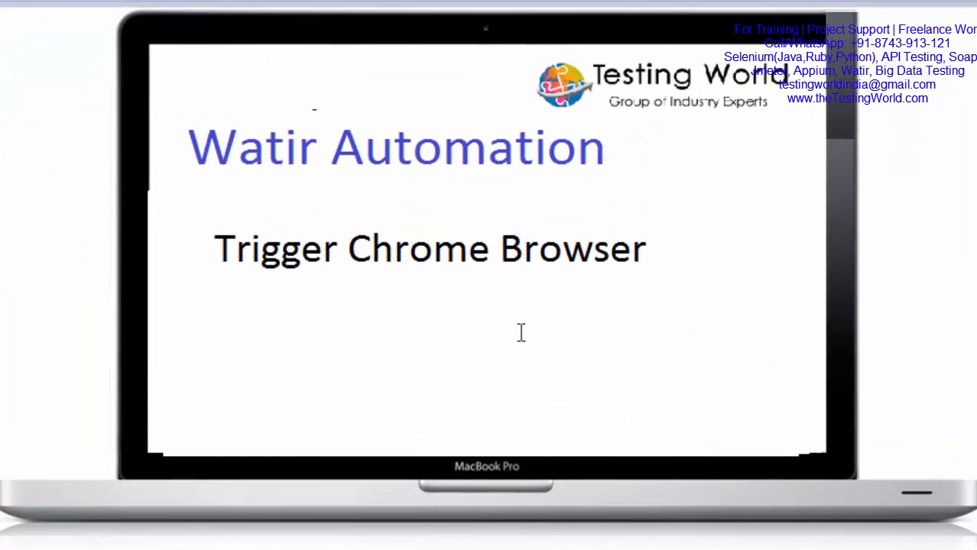
mouse_move(569, 324)
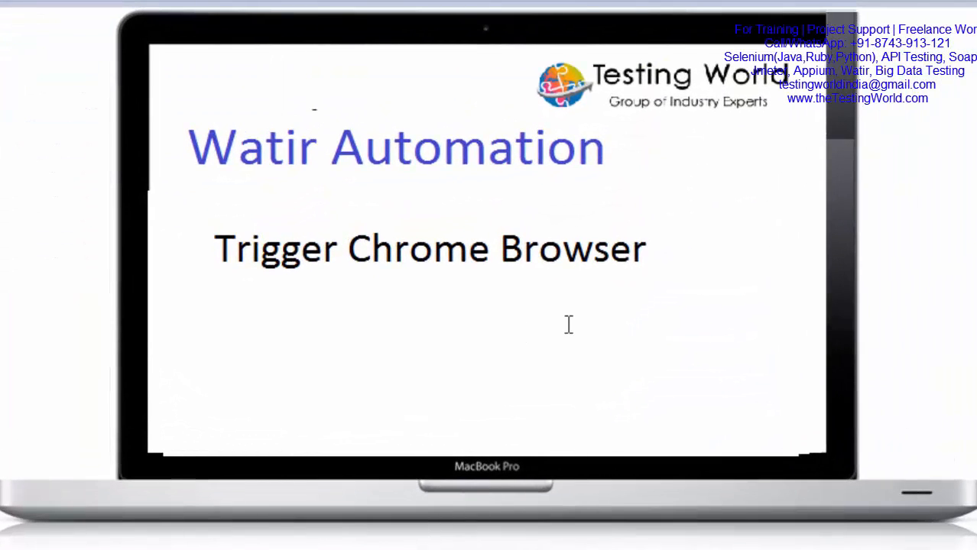
text(Enter Use)
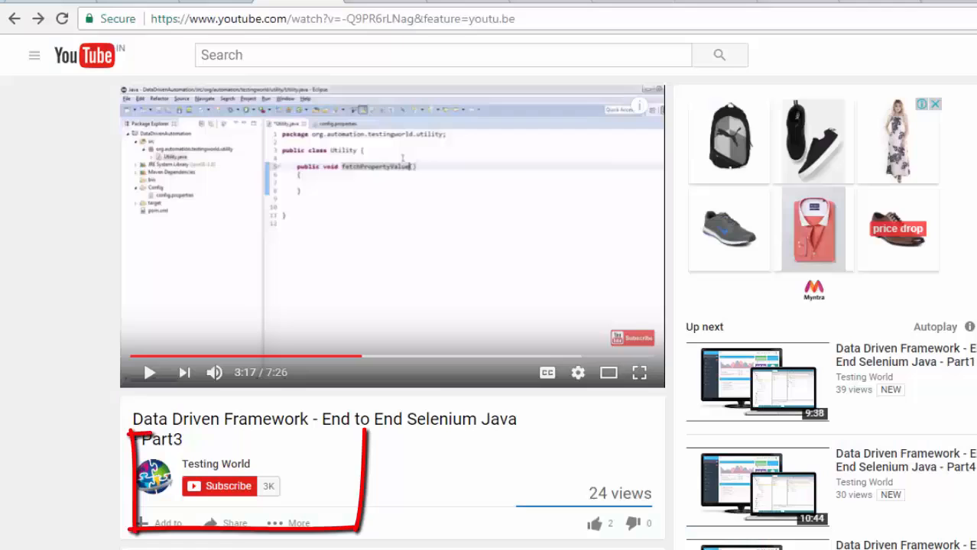
Step: Subscribe to the Testing World channel under the video
click(218, 486)
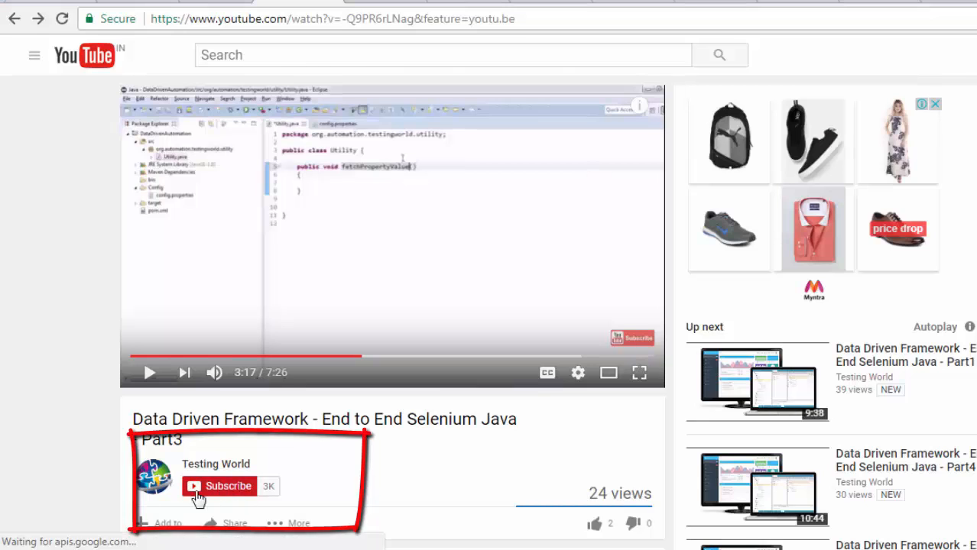